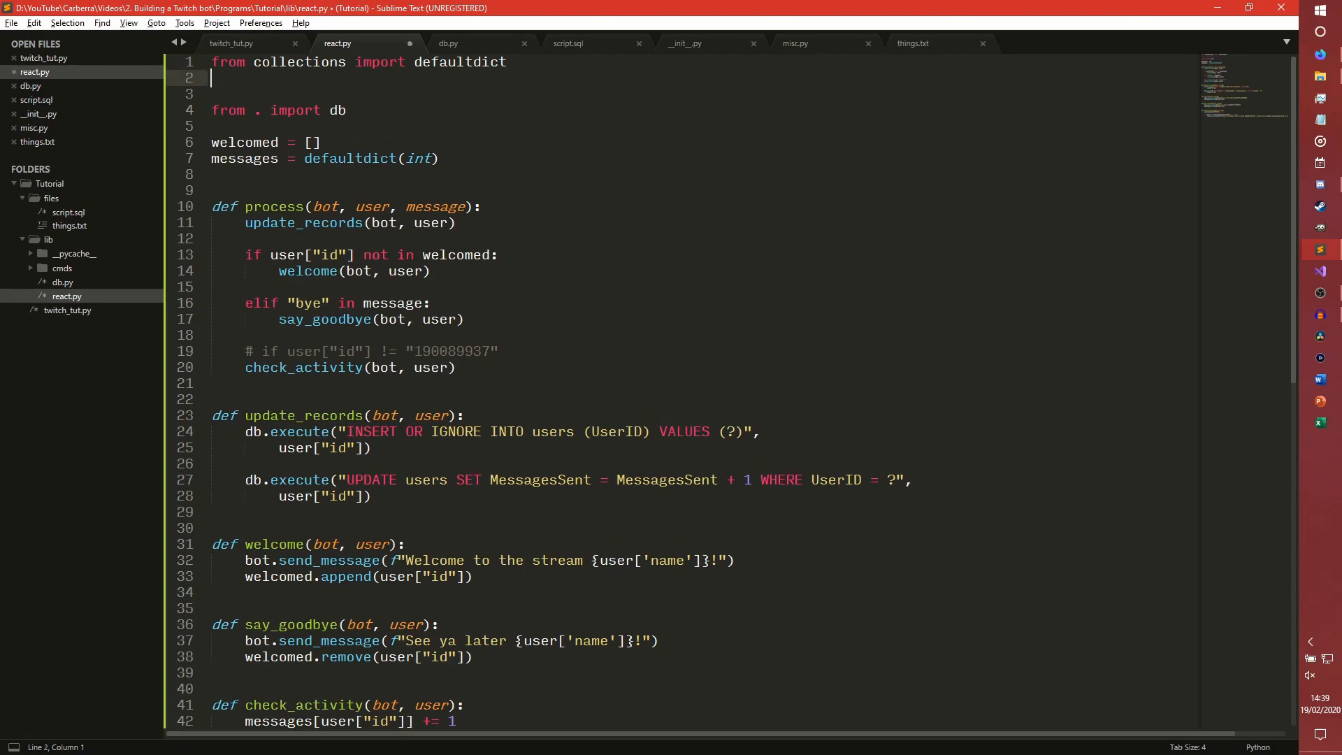
Add 'from re import search' near the top of react.py
text(from)
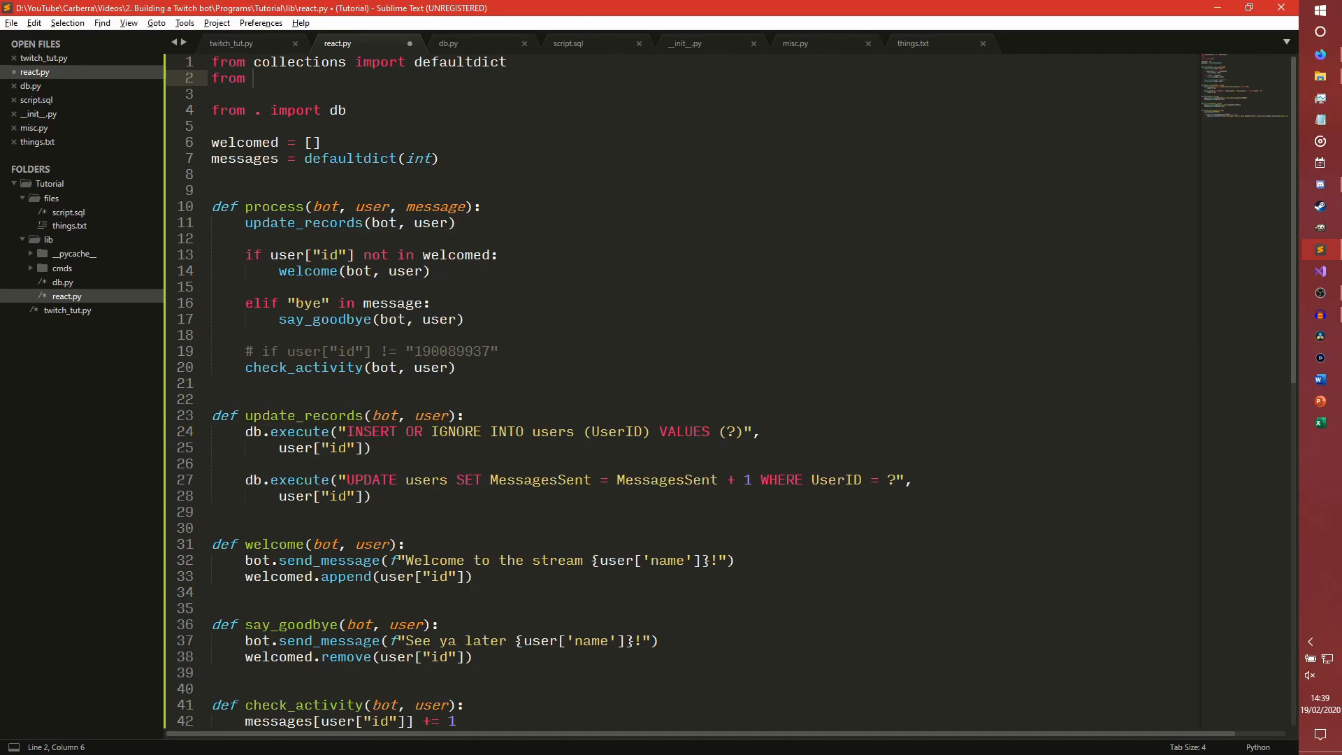
text(re import seatc)
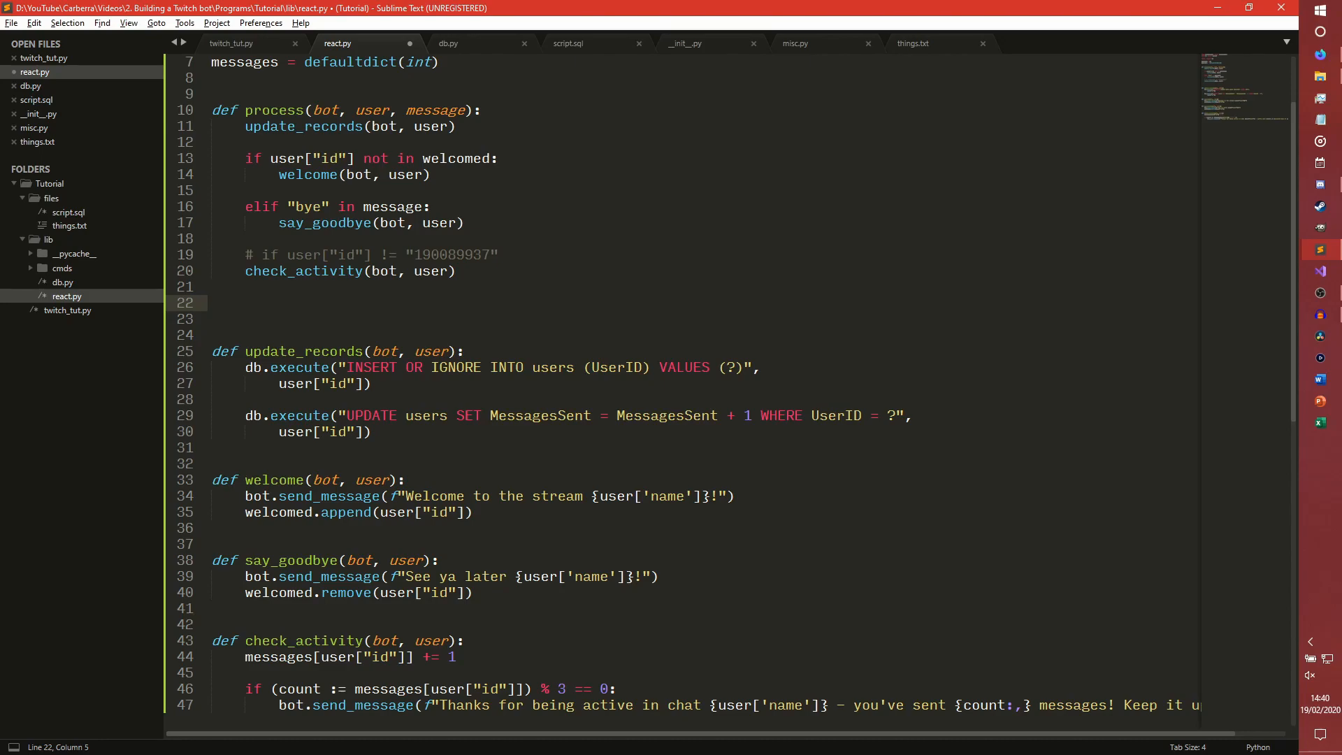
click(246, 303)
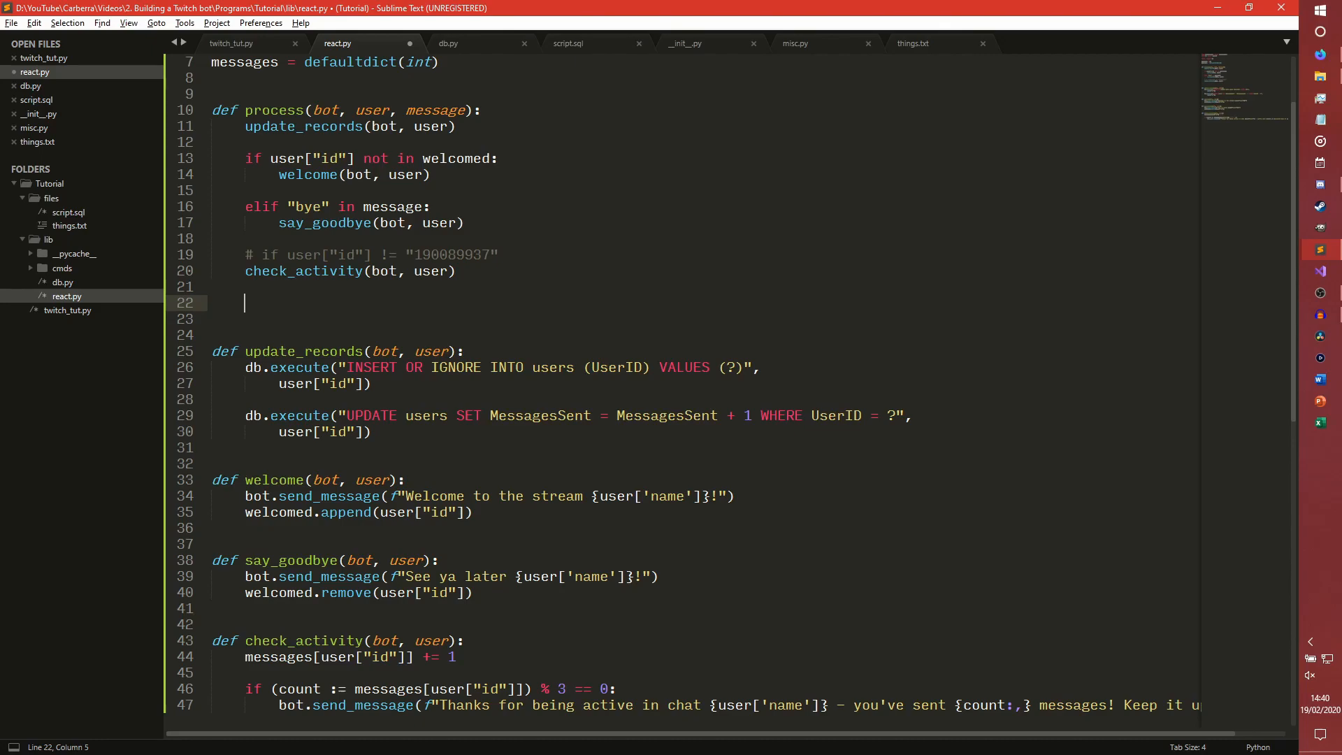
Start the check 'if (match := search(r'cheer' at the end of process()
text(if (match))
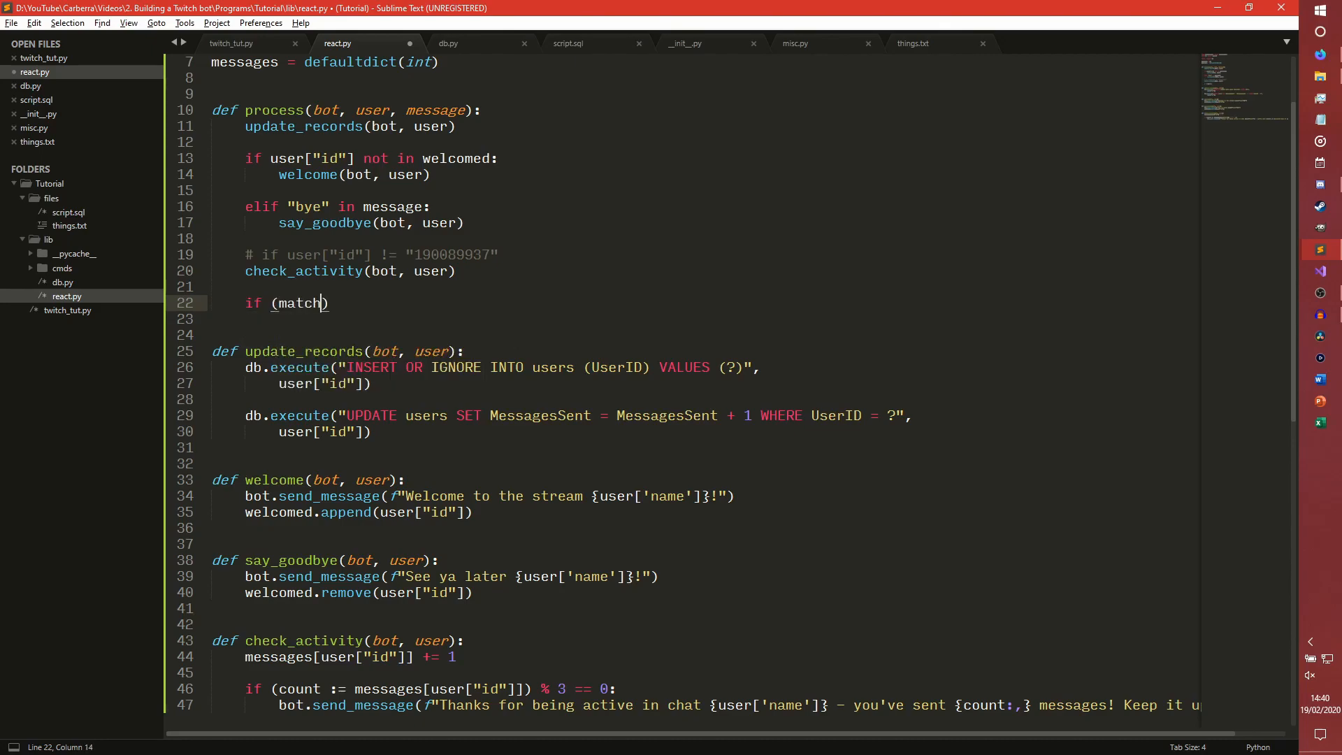
text(:=)
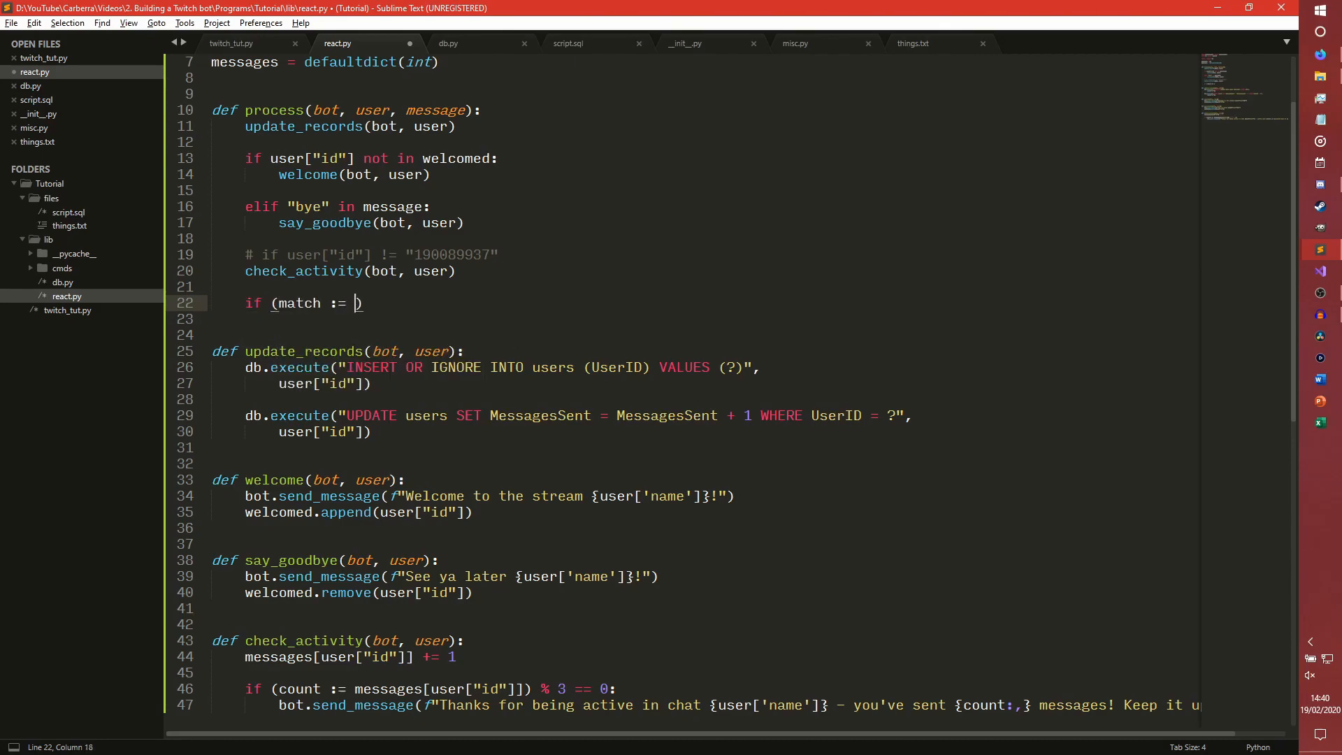
text(search())
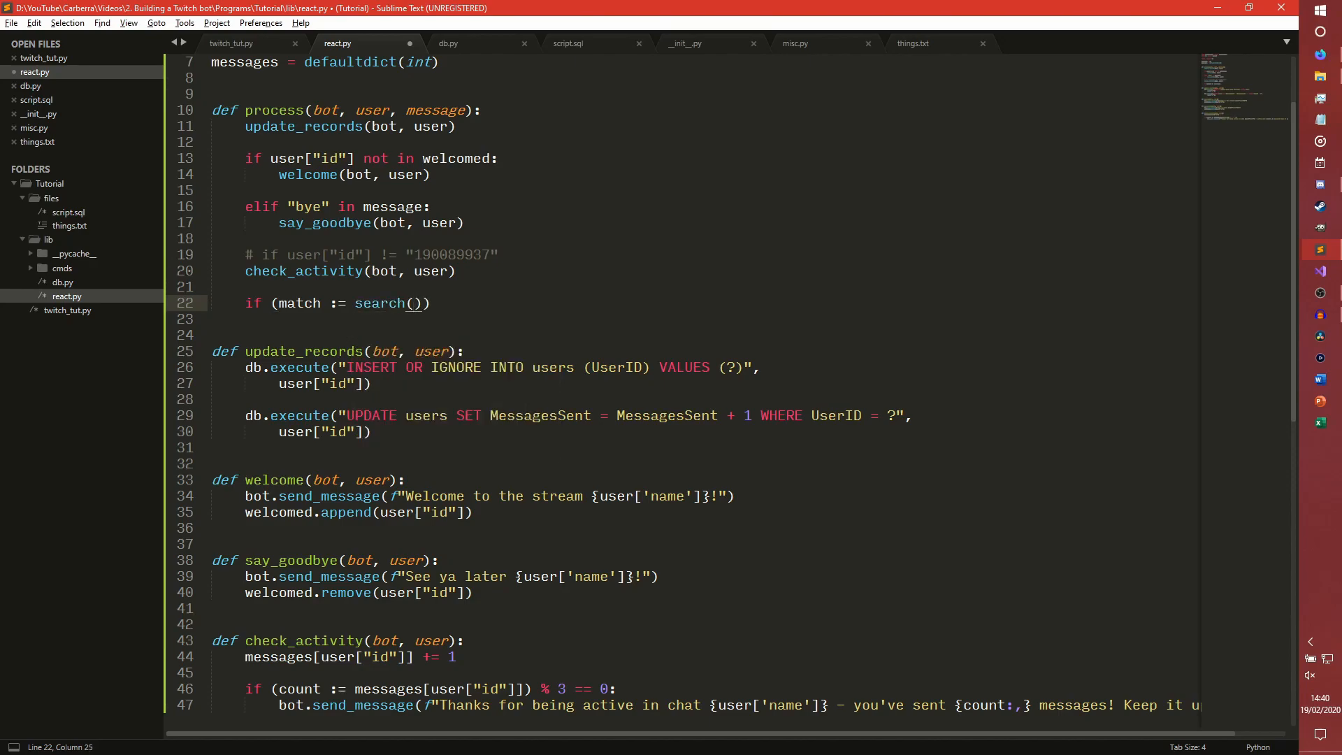
text(r'')
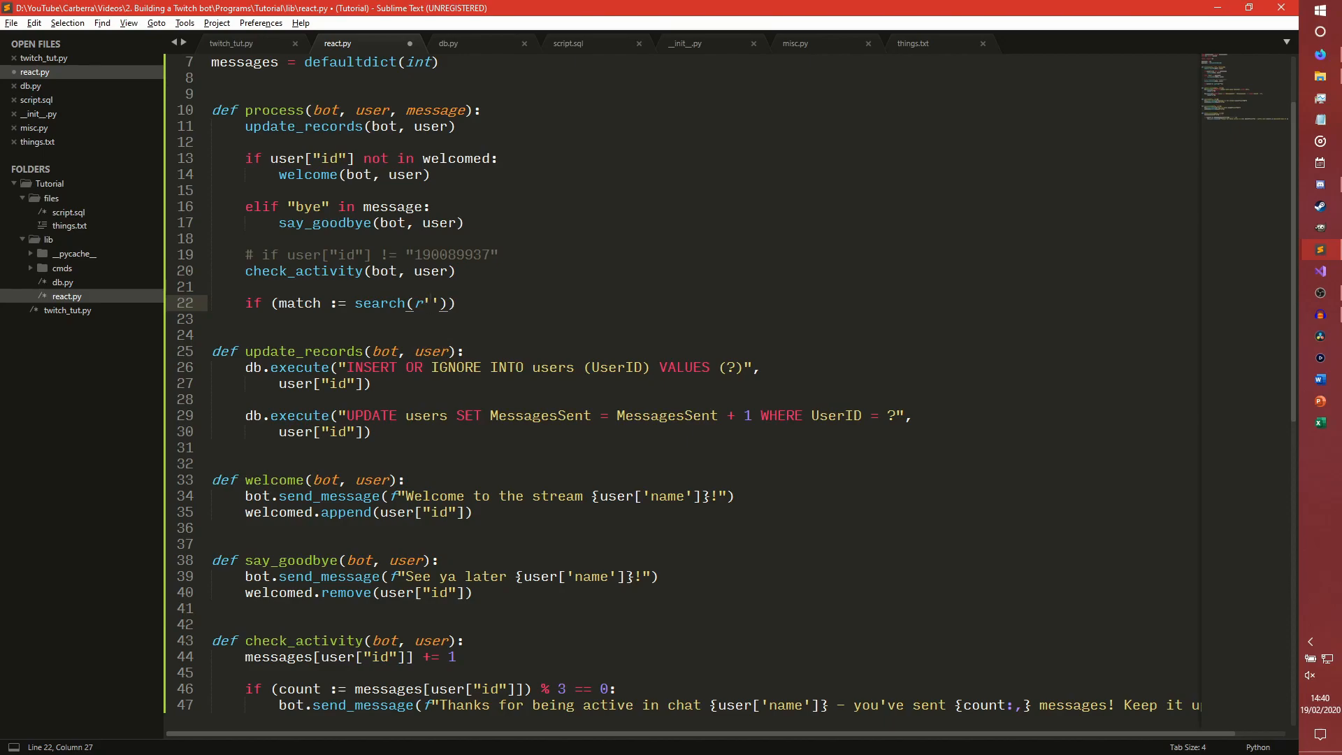
text(cheer)
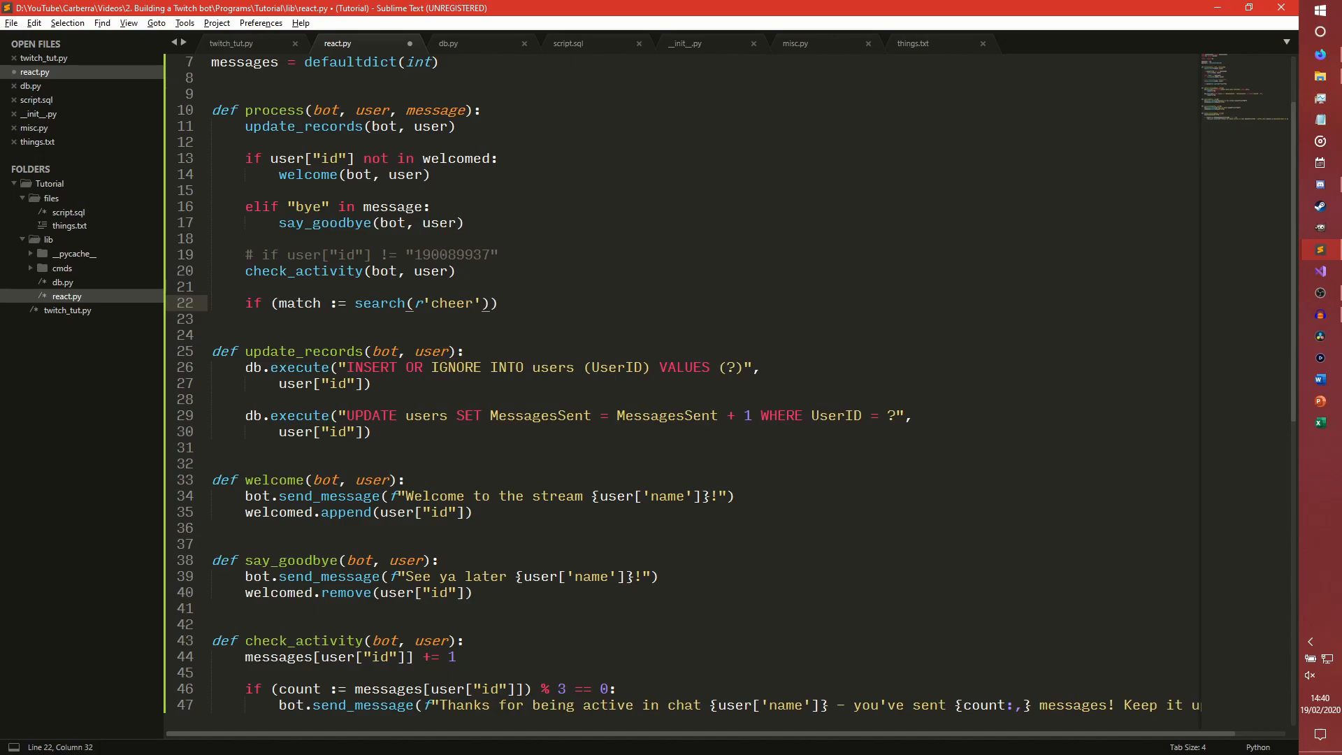
Extend the pattern to r'cheer[0-9]+', changing the quantifier from * to +
text([0-9)
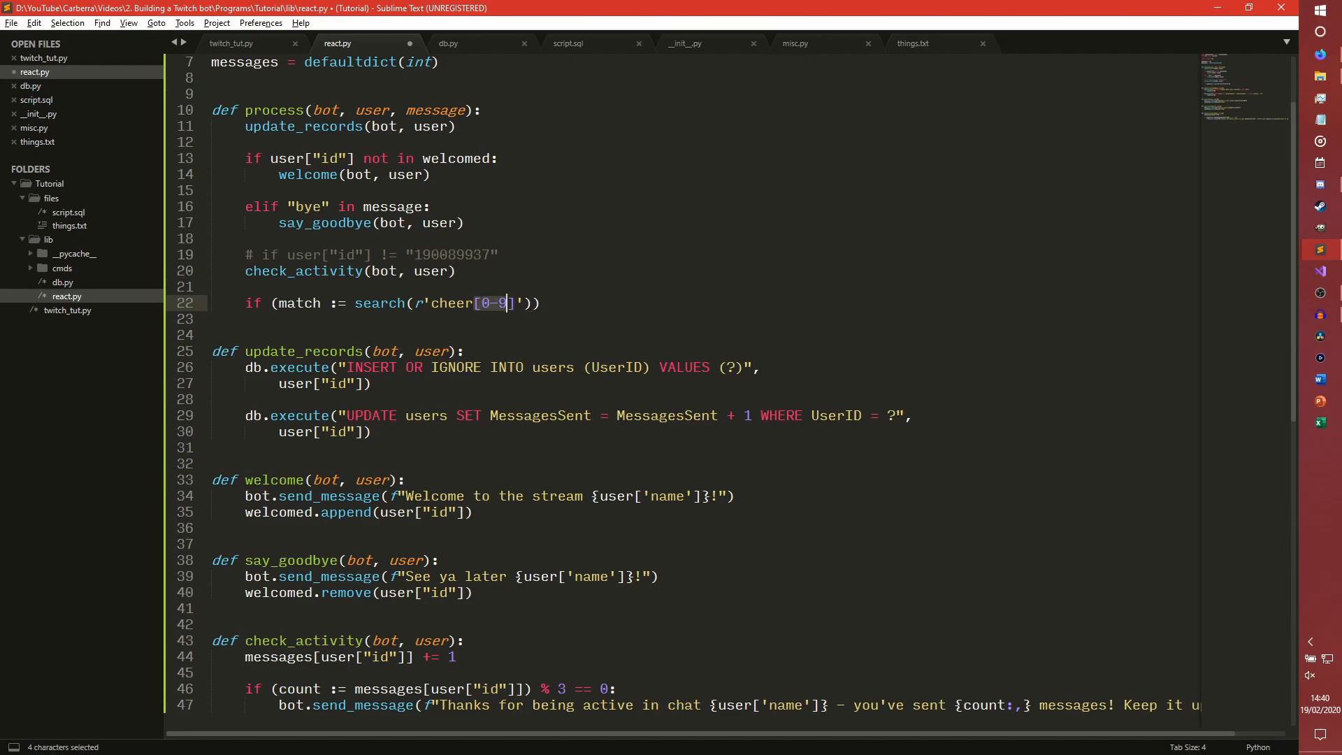
click(433, 303)
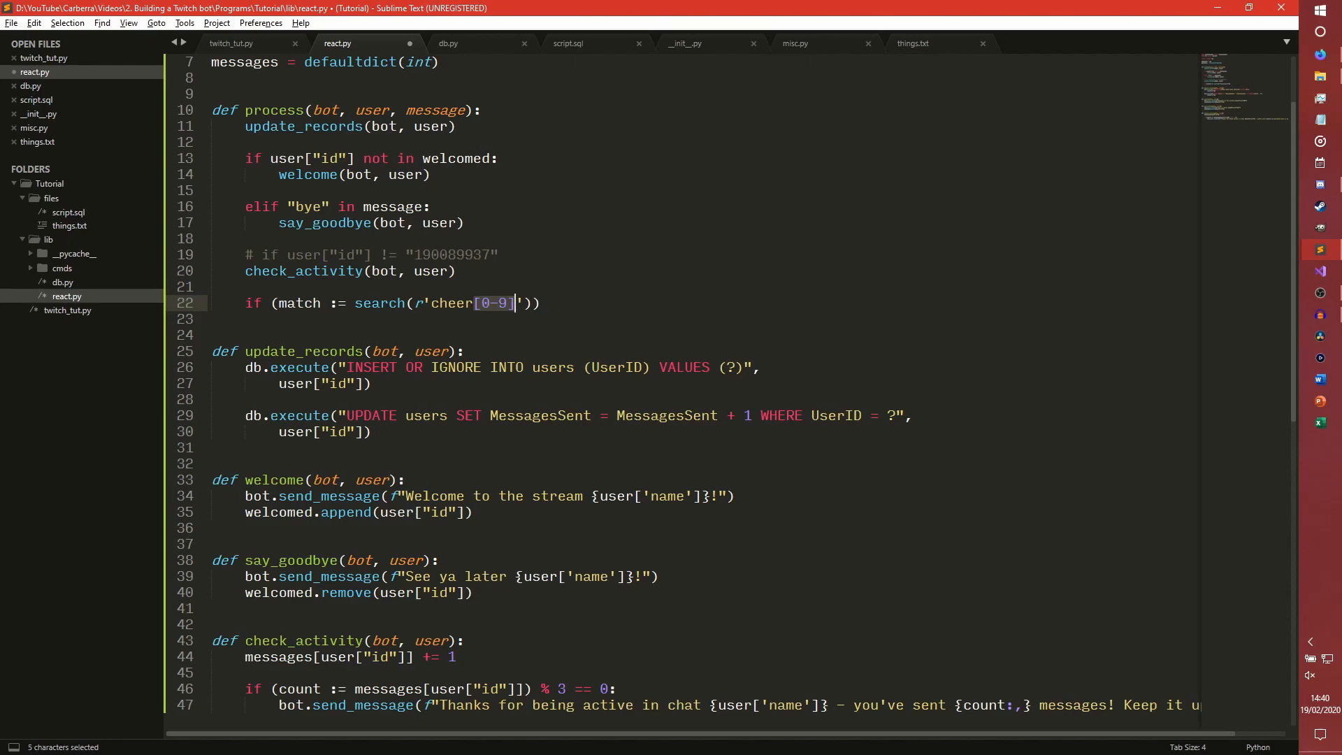
text(*)
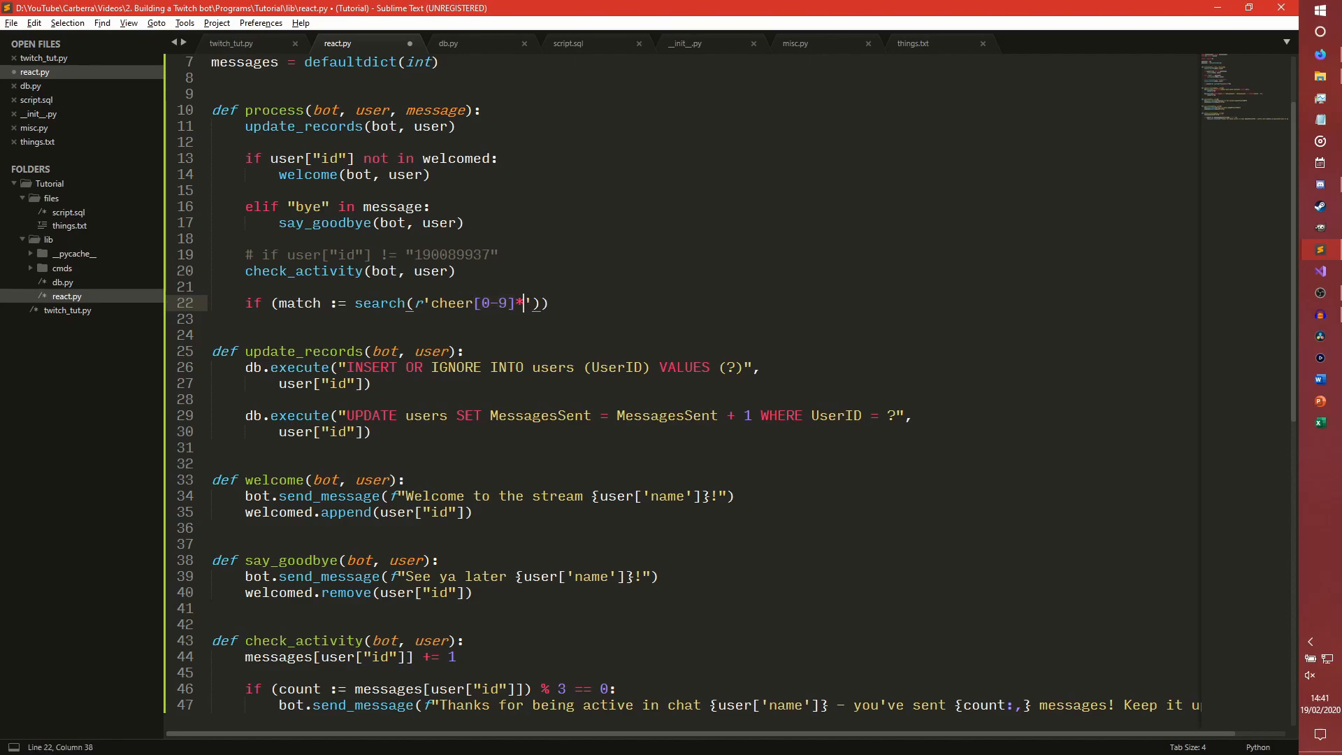
text(+)
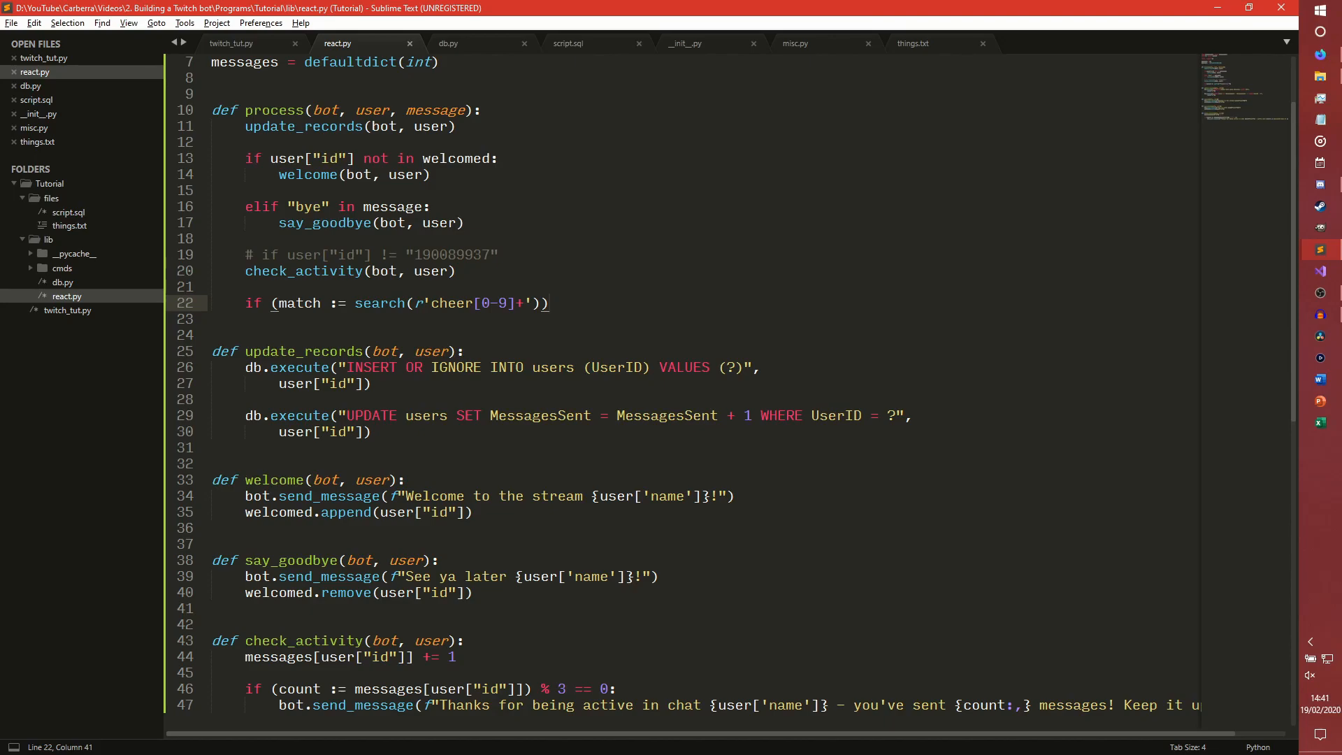
Complete the condition: search message and test the result is not None
text(, m)
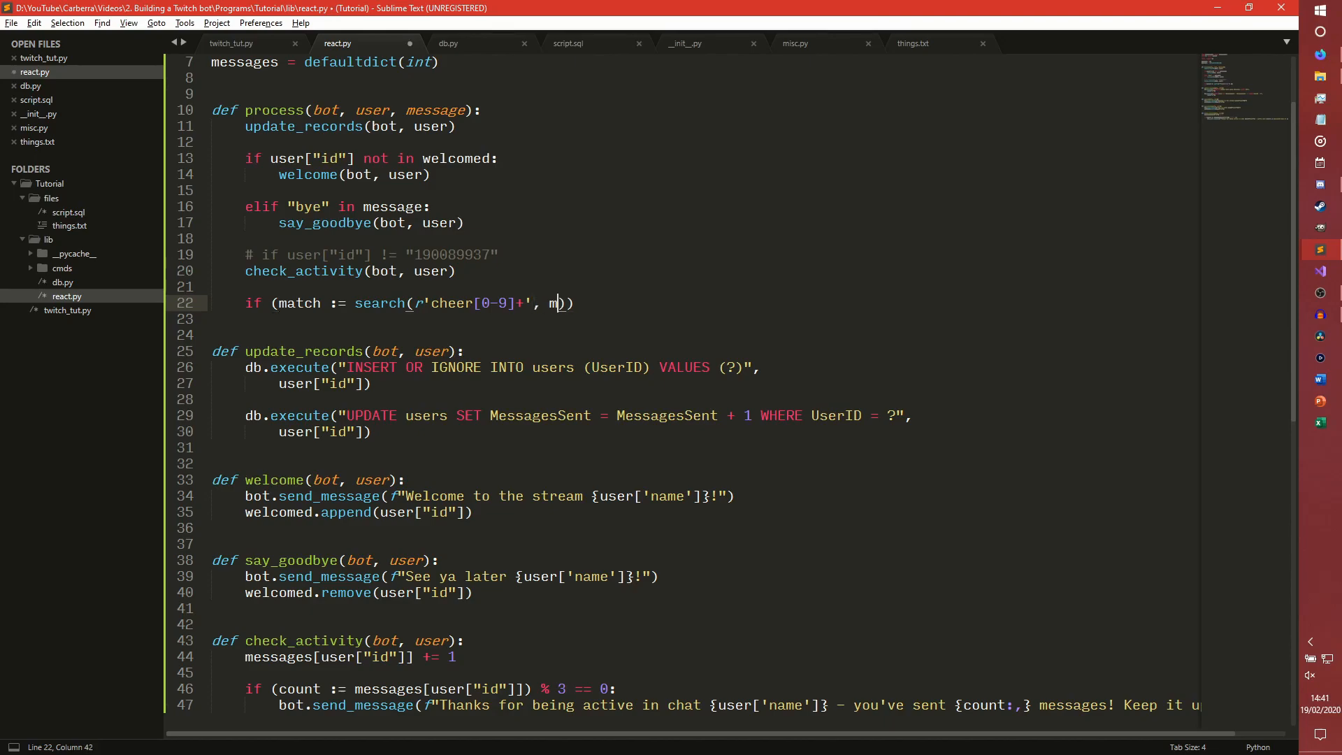
text(essage)
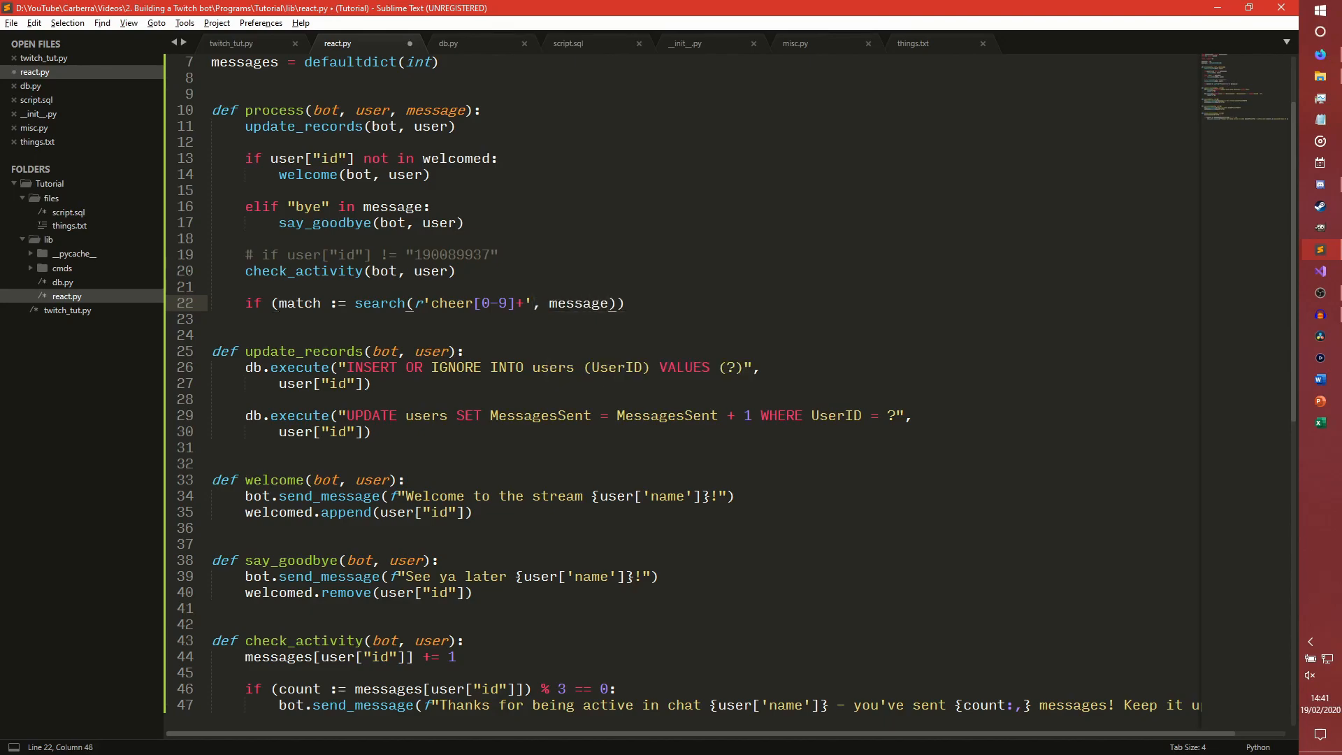
text(is not None:)
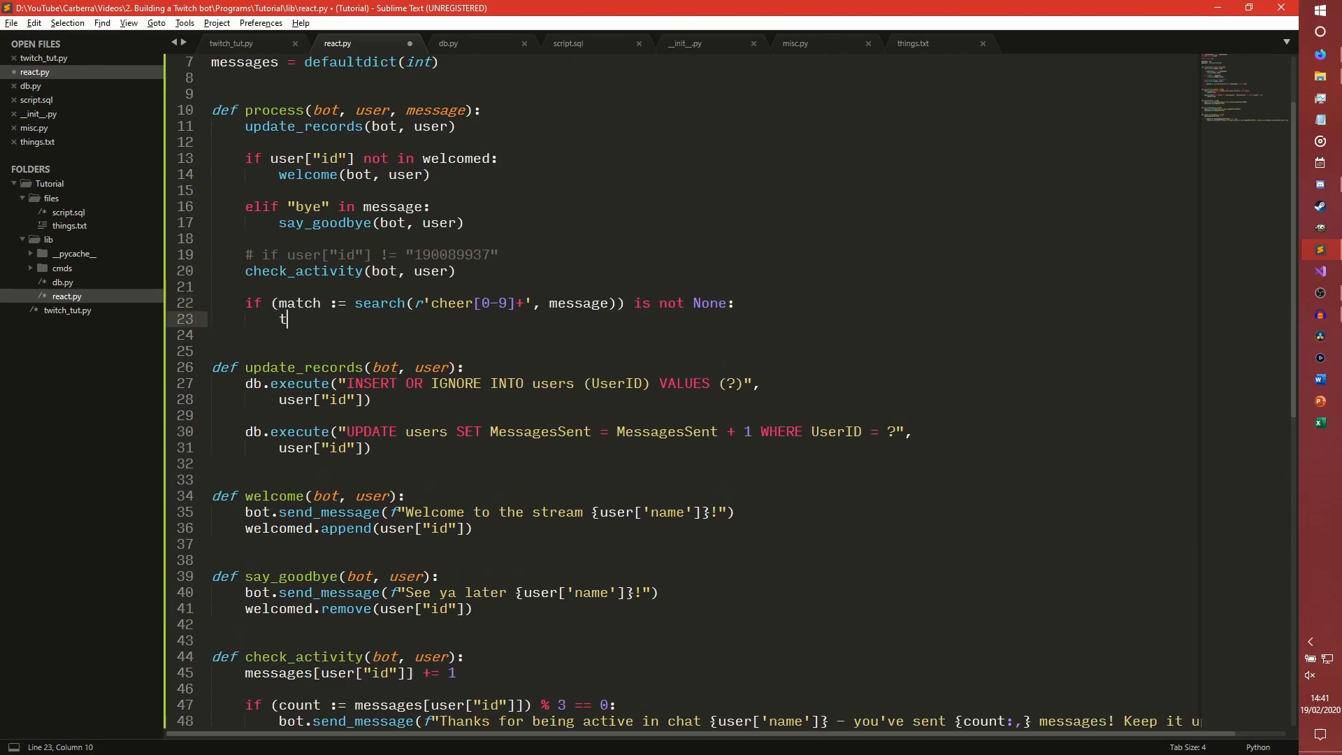
Call thank_for_cheer(bot, user, match) inside the check and save react.py
text(hank_for_)
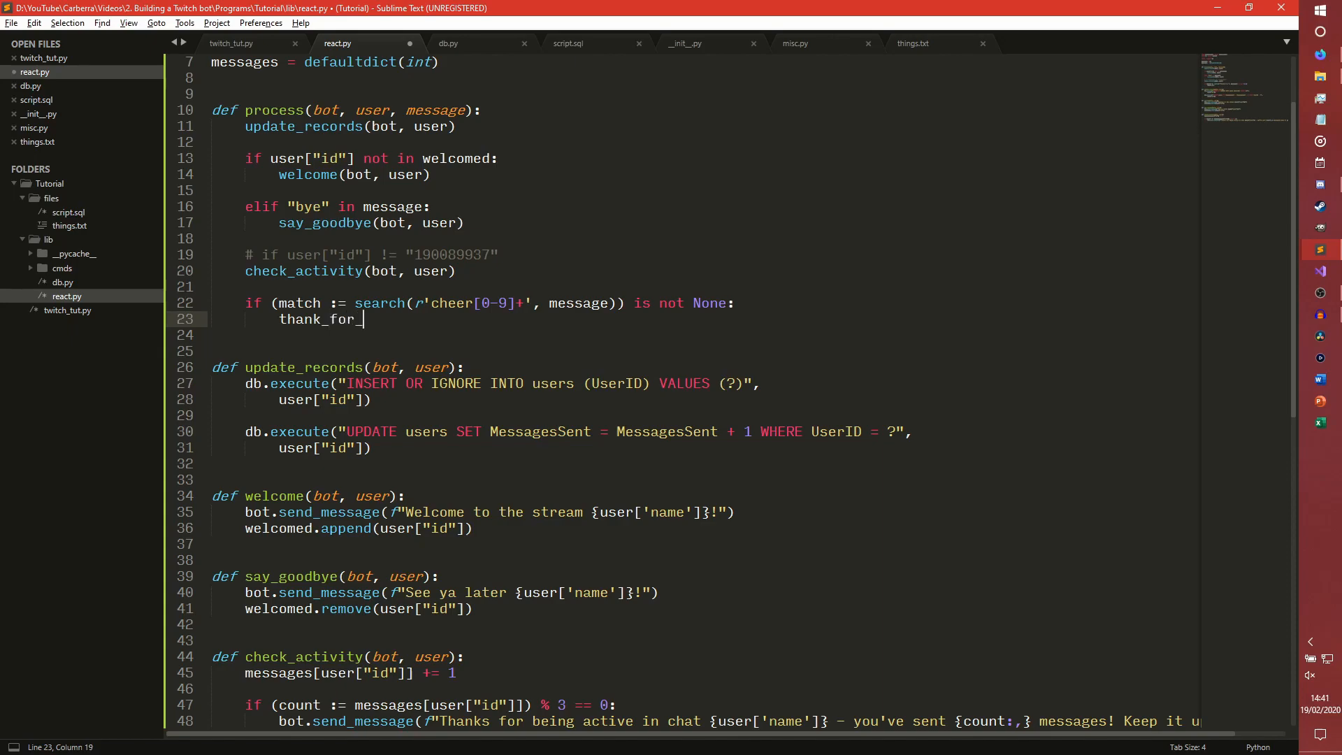
text(cheer(bot, user, match)
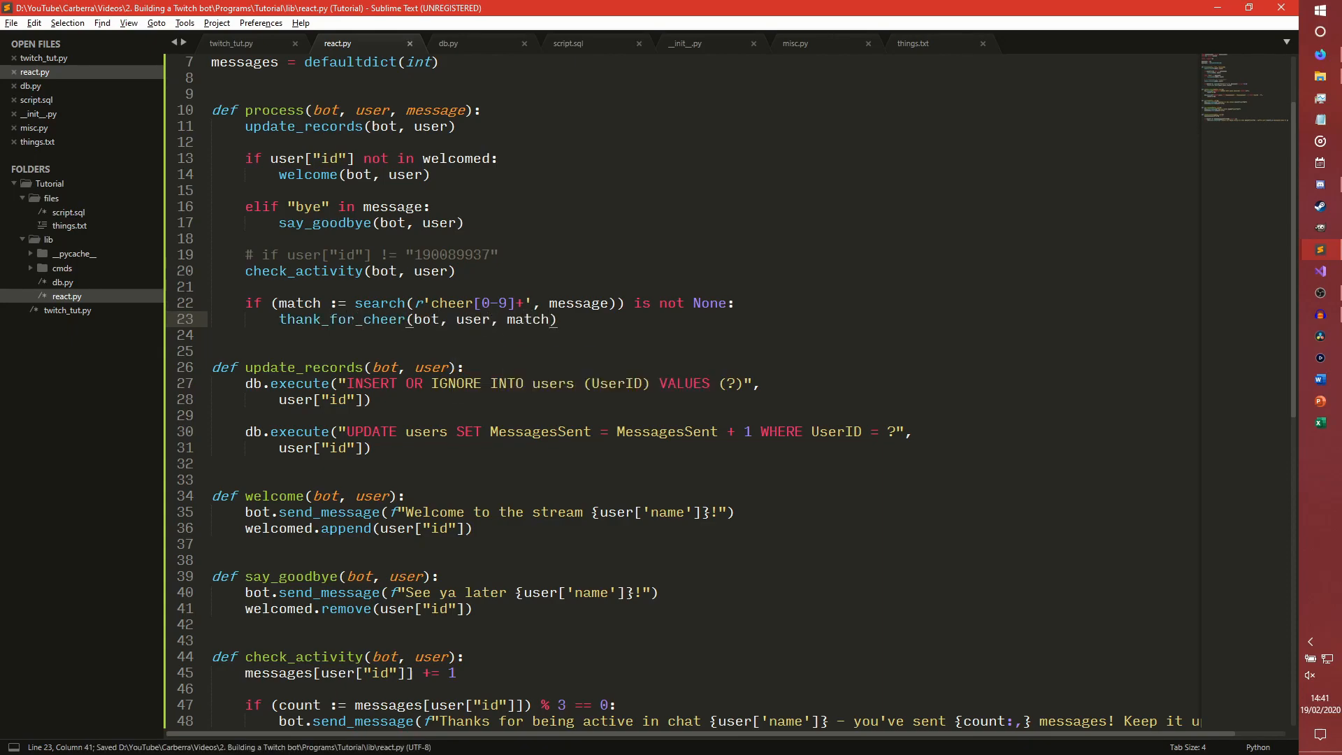
double_click(299, 302)
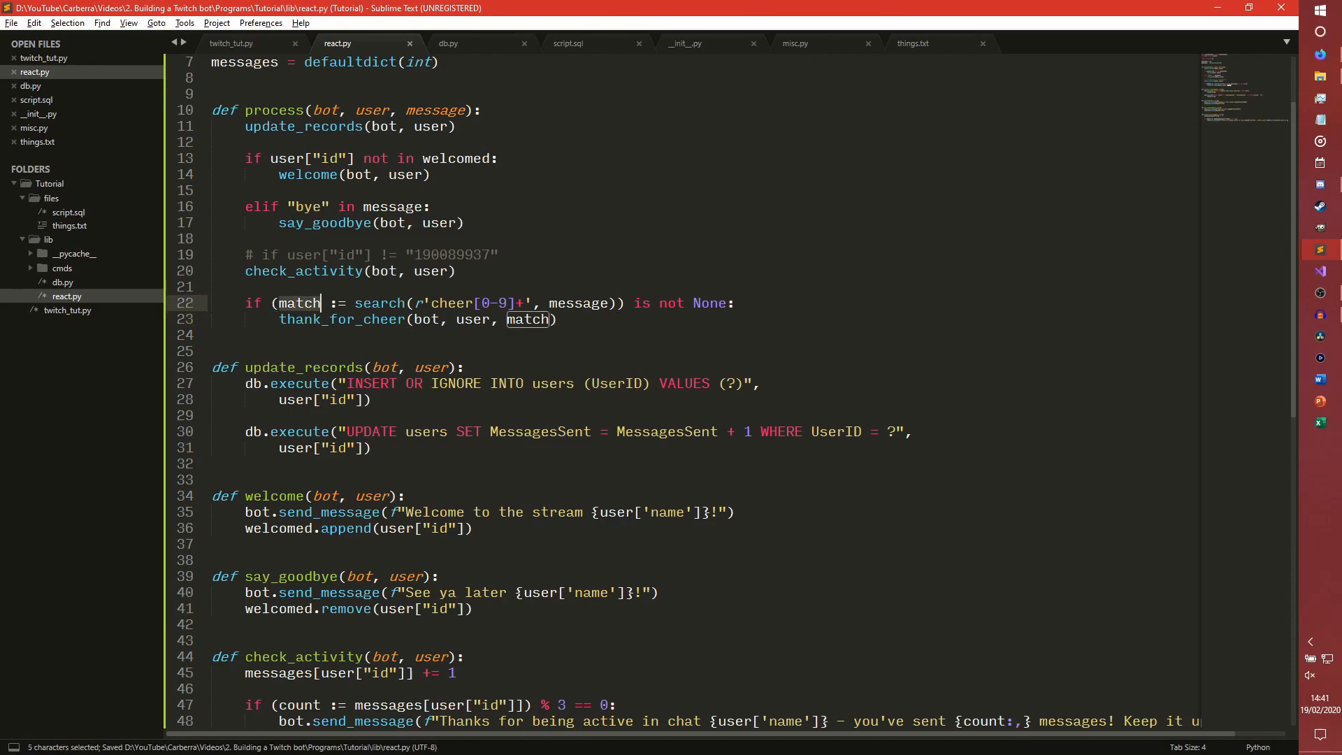
Define a new function thank_for_cheer(bot, user, match) at line 51
scroll(down, 3)
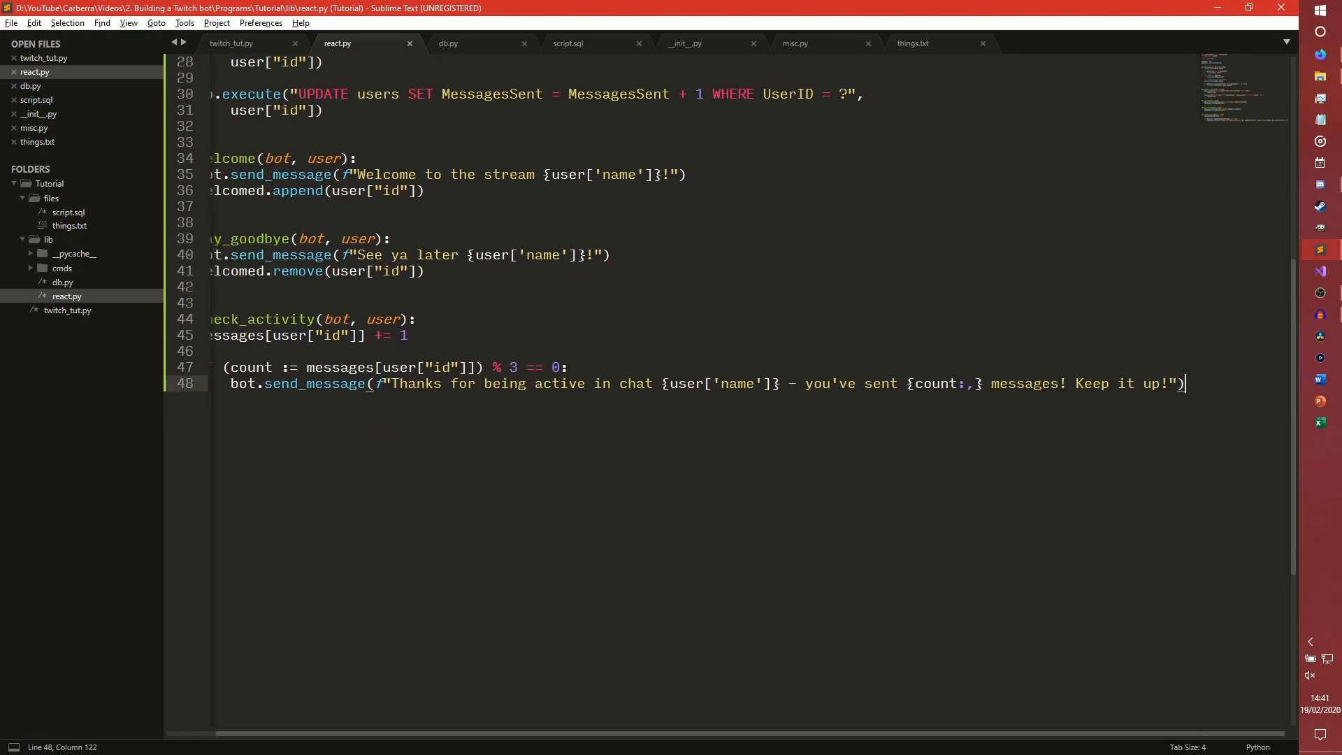
key(enter)
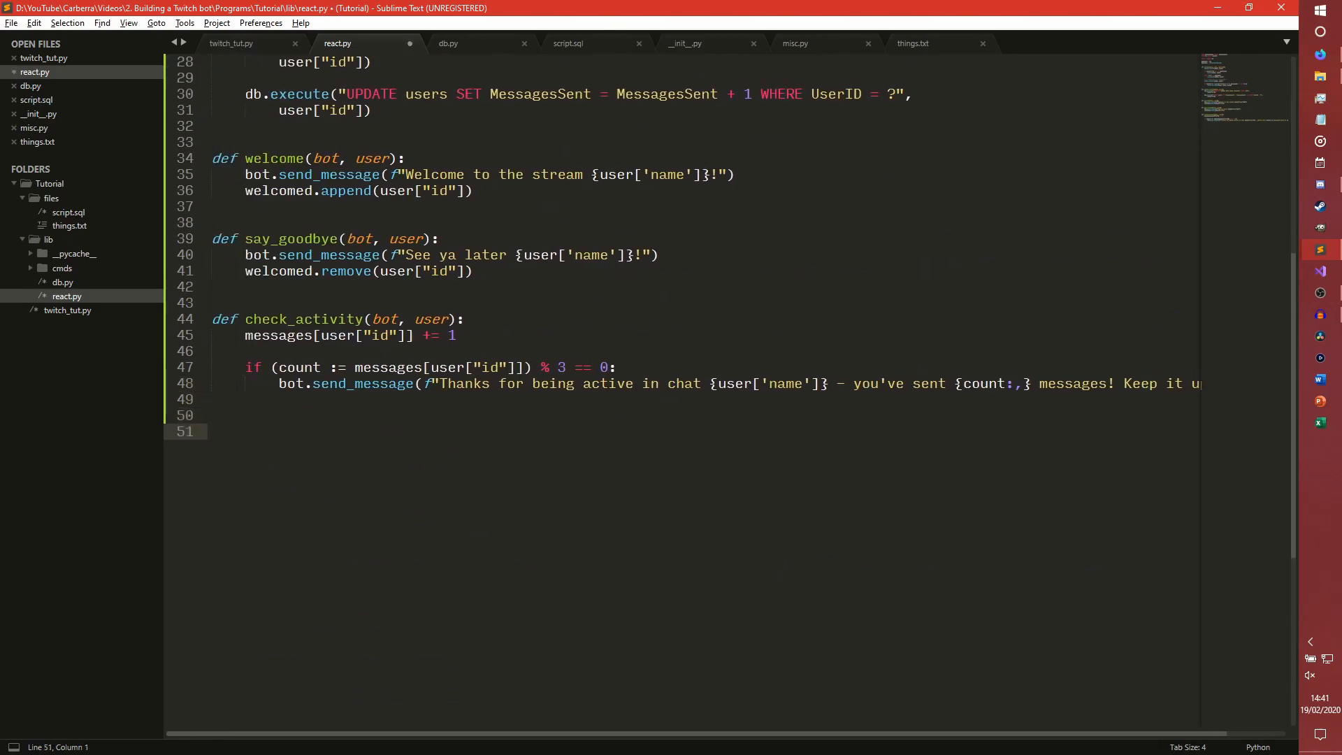
text(def thank)
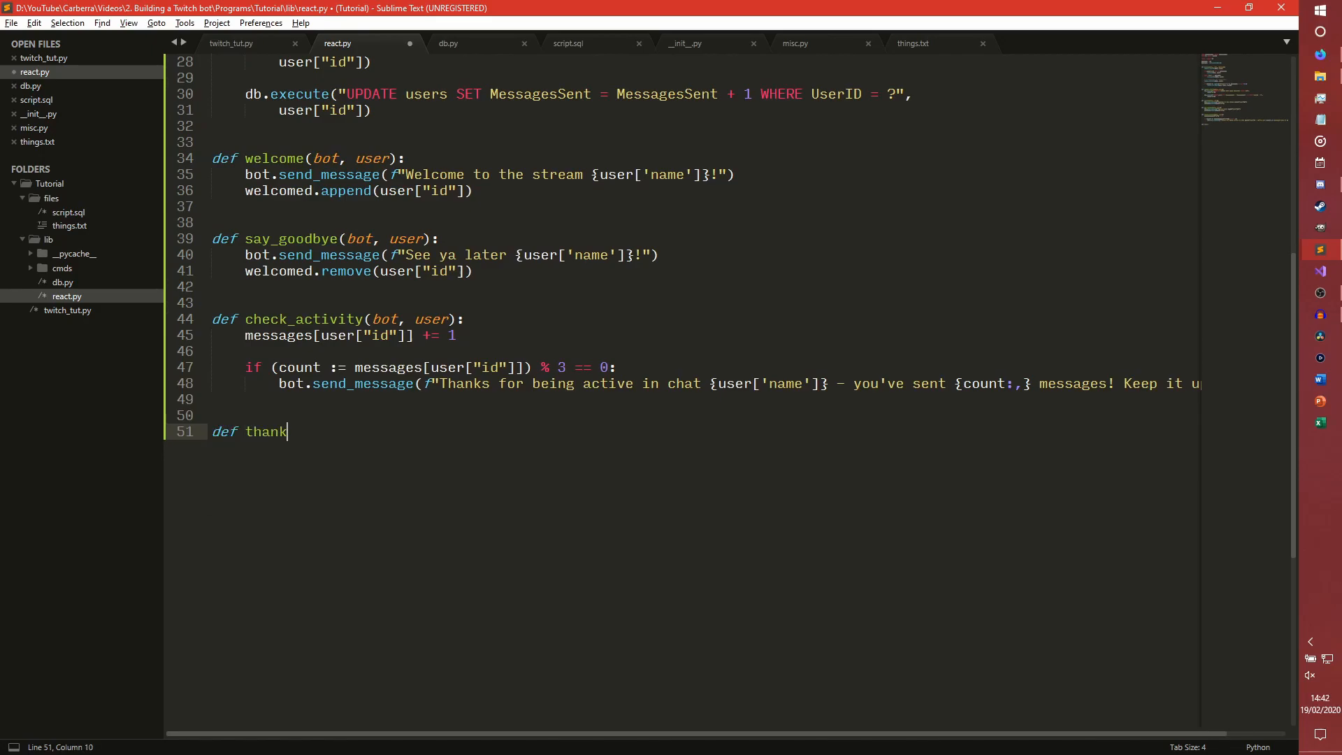
text(_)
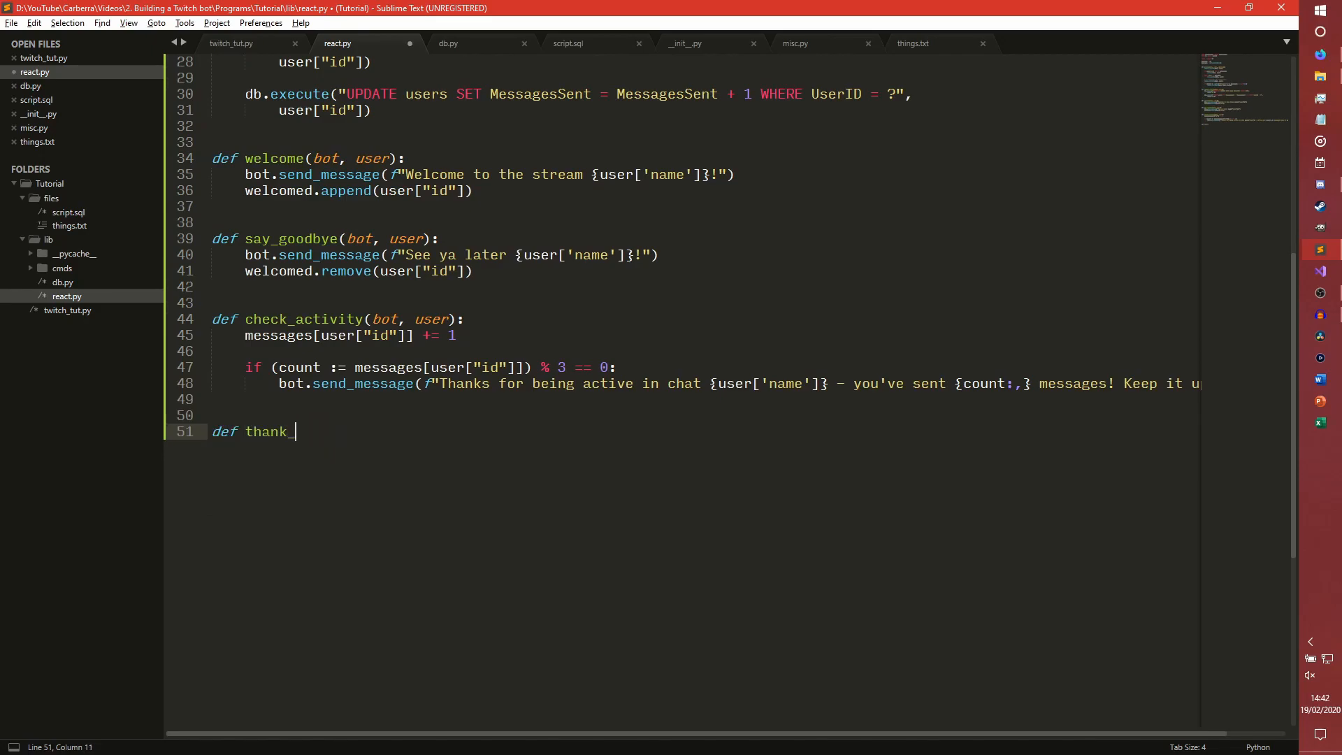
text(for_cheer(bot, user, match)
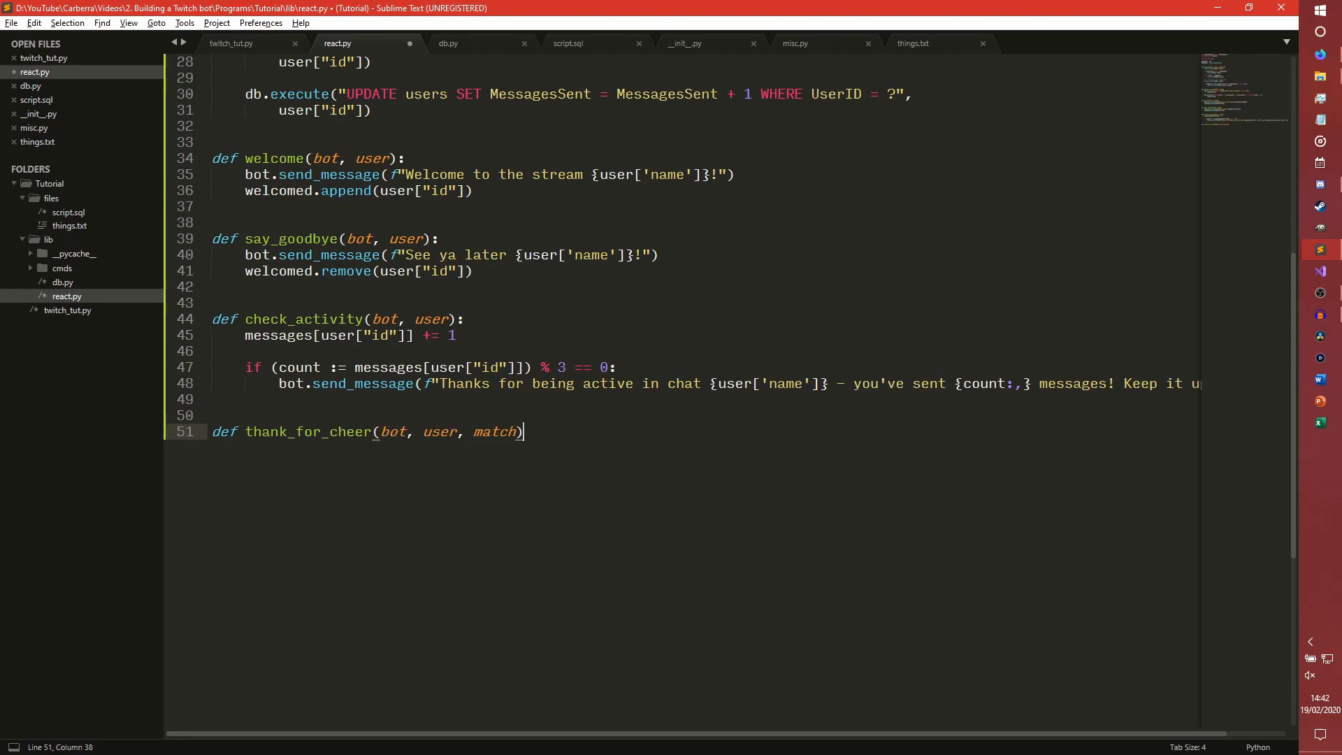
Begin its body with bot.send_message(f"Thanks for the {} bits {user"
text(bot.send)
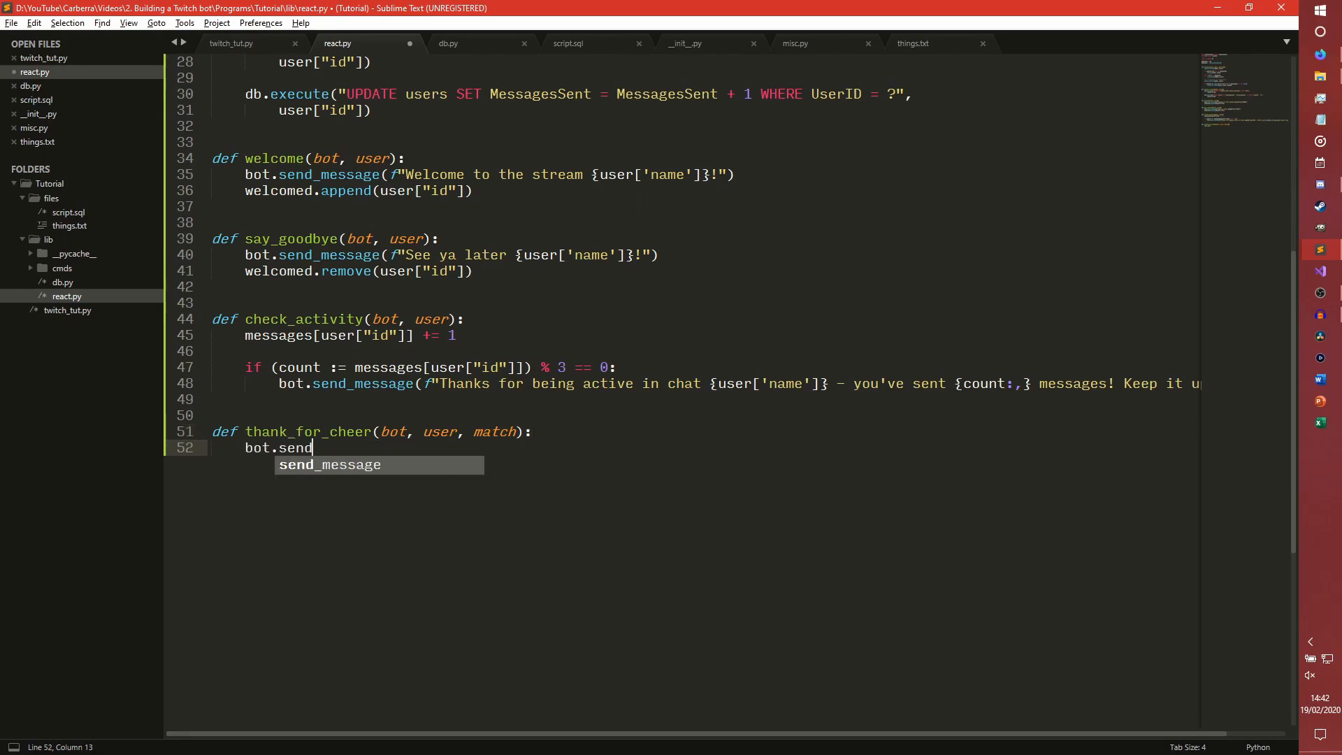
key(Tab)
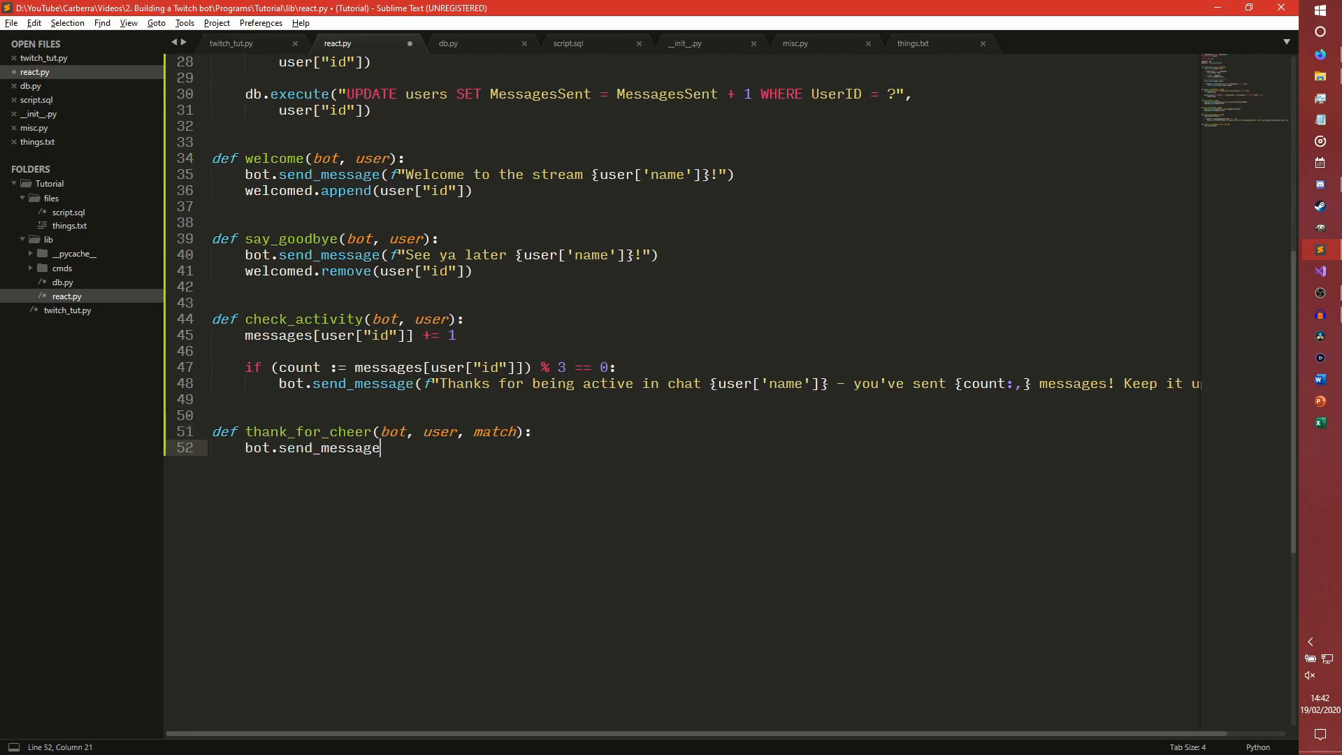
text((f""))
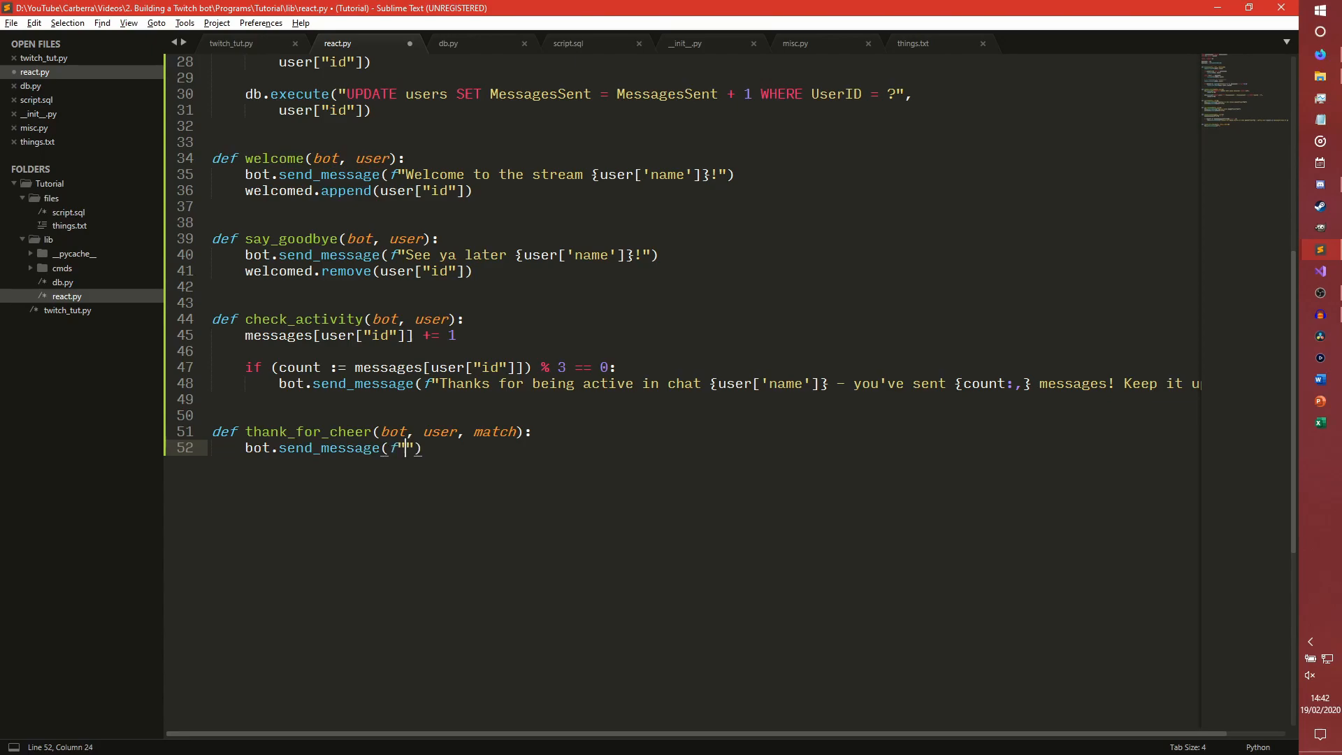
text(Thanks for the)
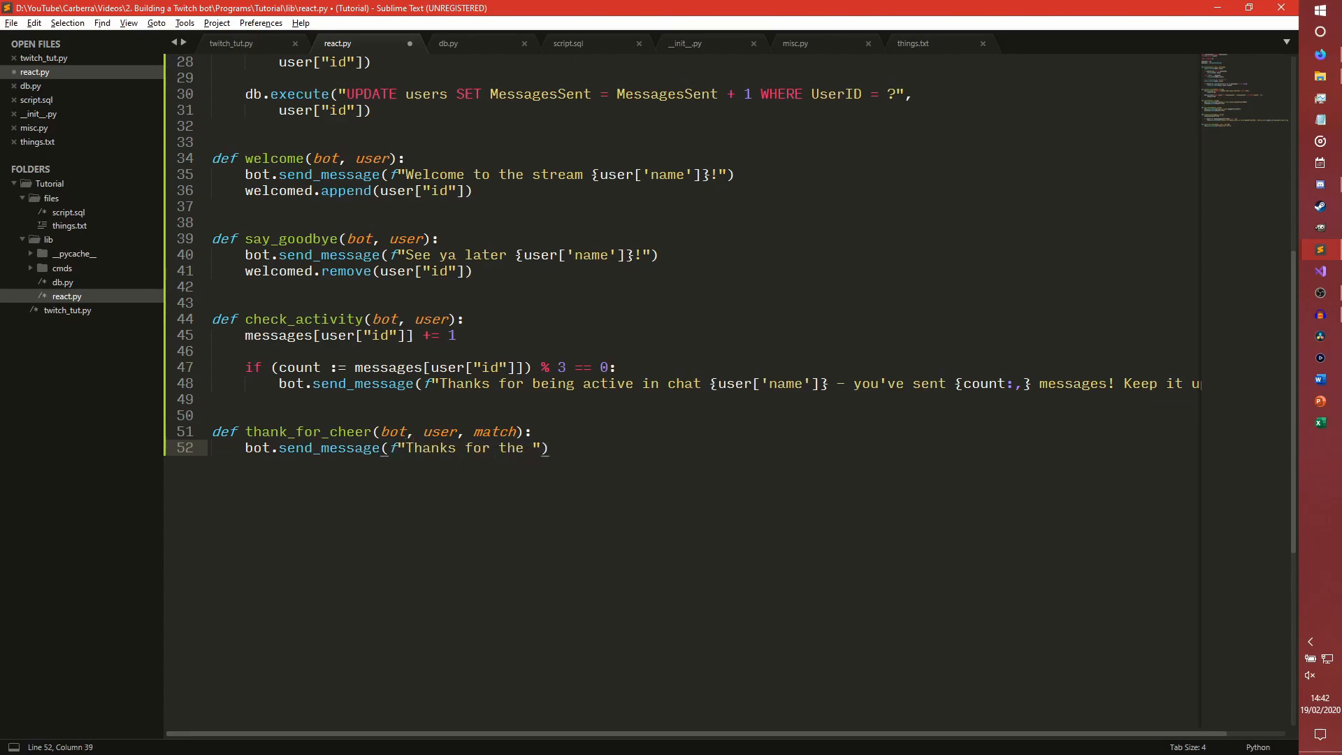
text({})
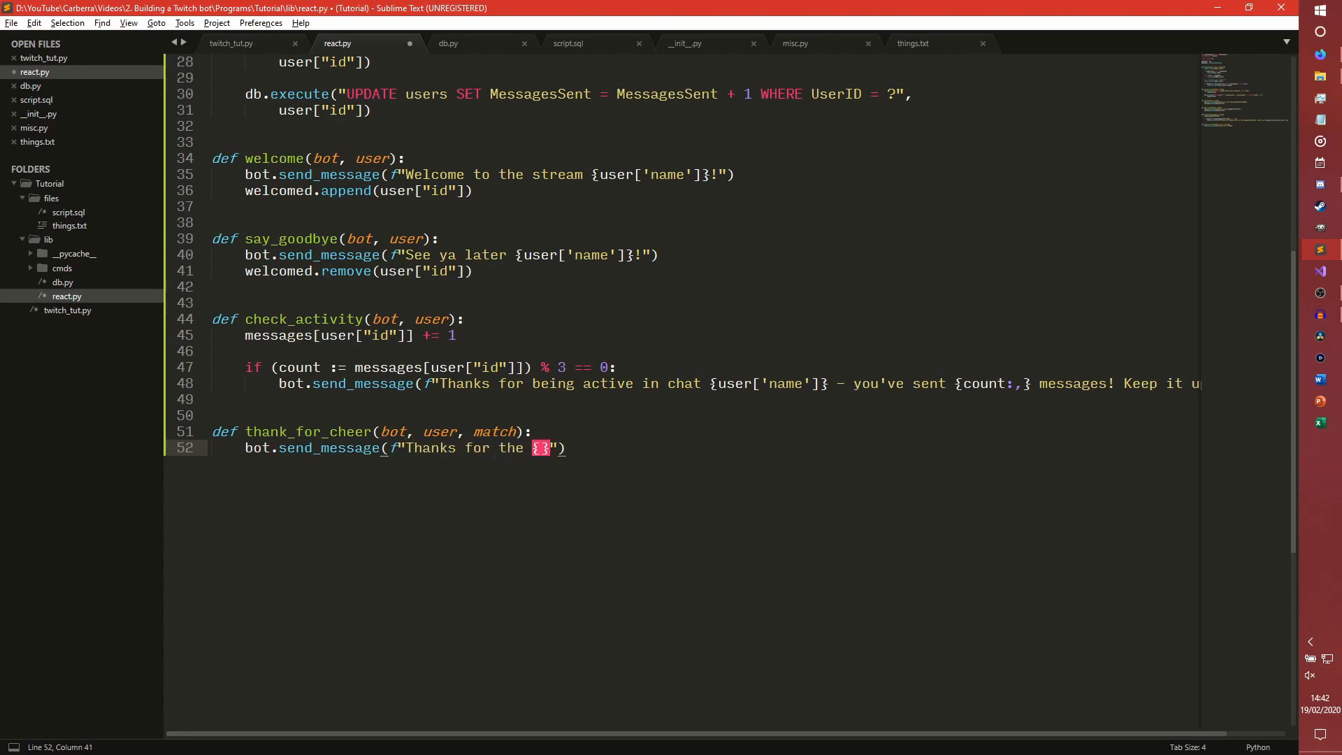
text(b)
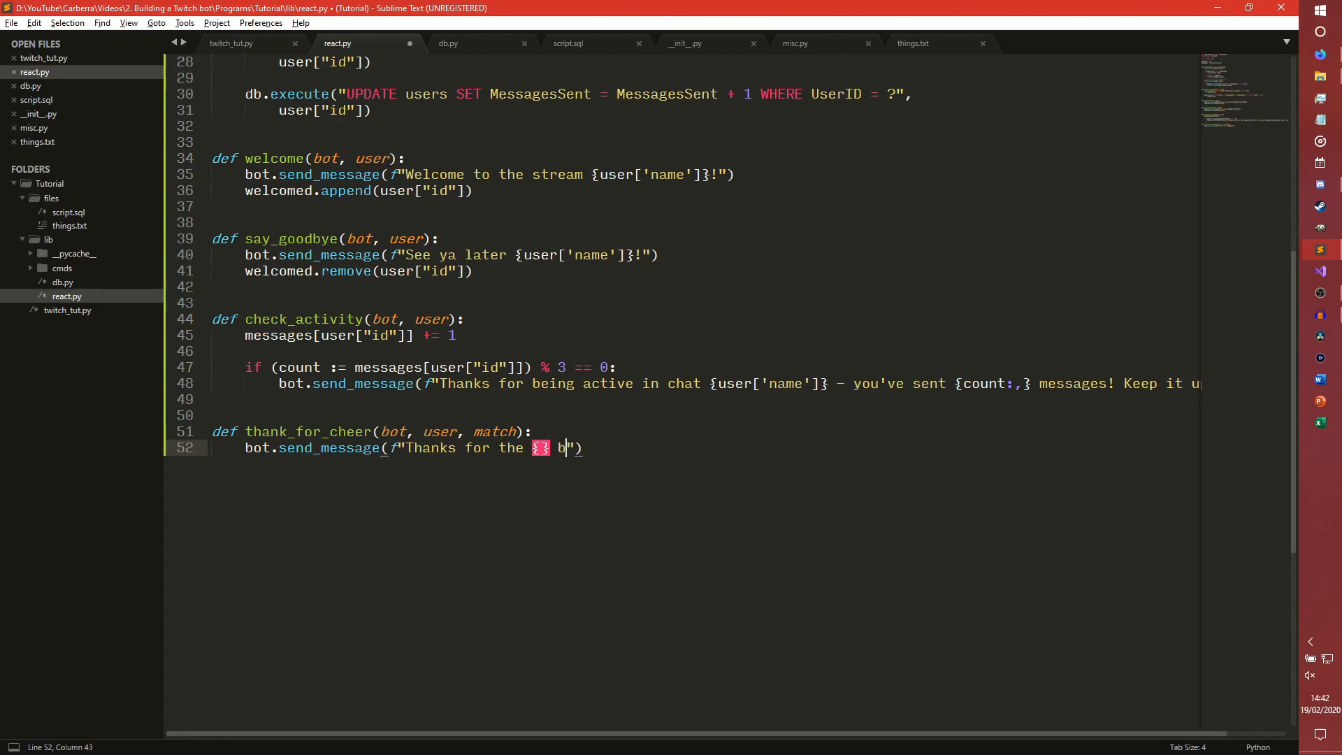
text(its {user)
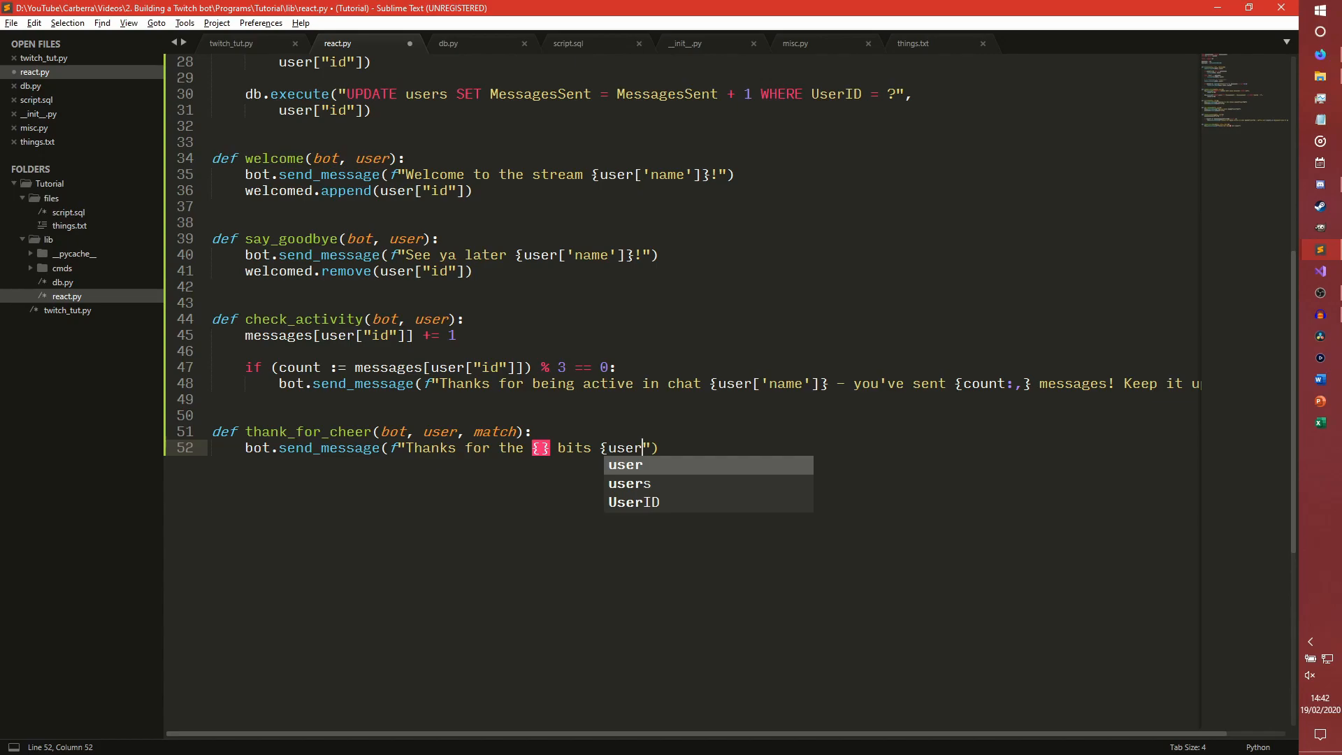
Fill the braces with match.group[5:]:, finish the thank-you message with the user's name, and save
key(Escape)
text(['name']}! That's really appreciated!)
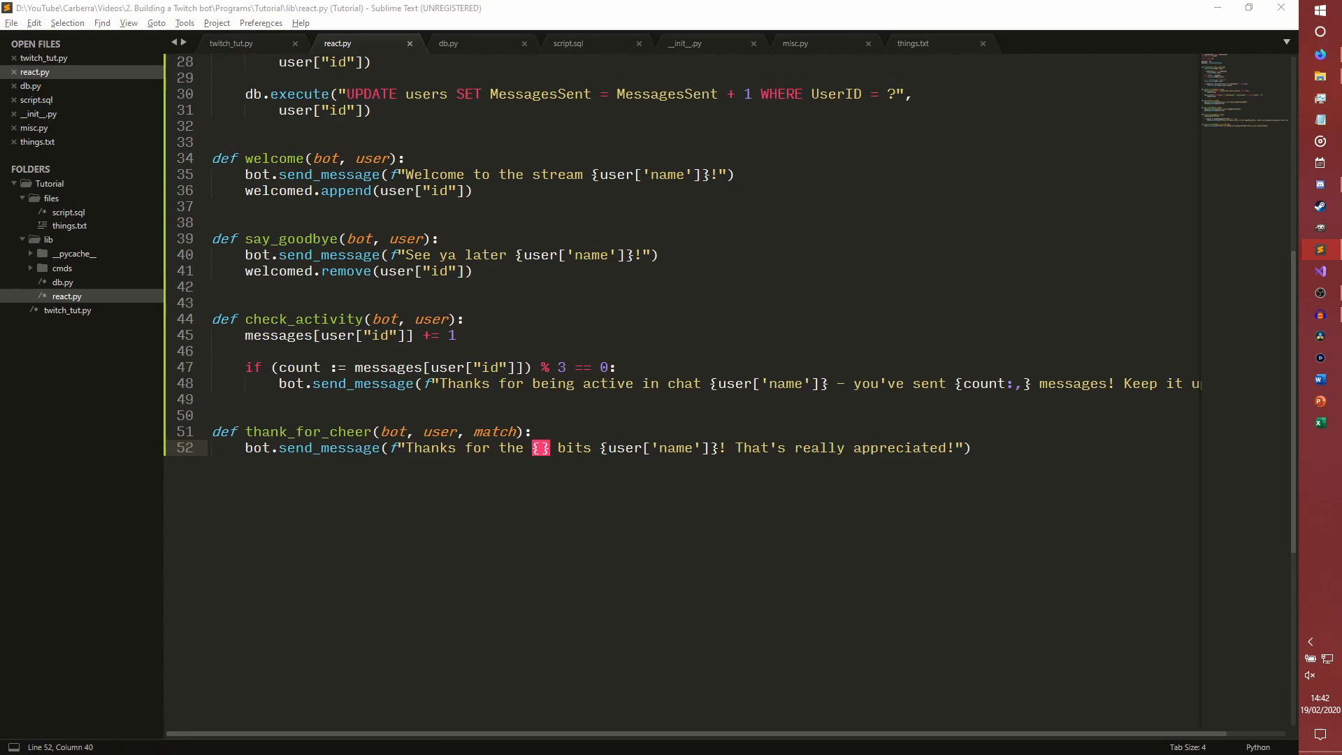
text(match)
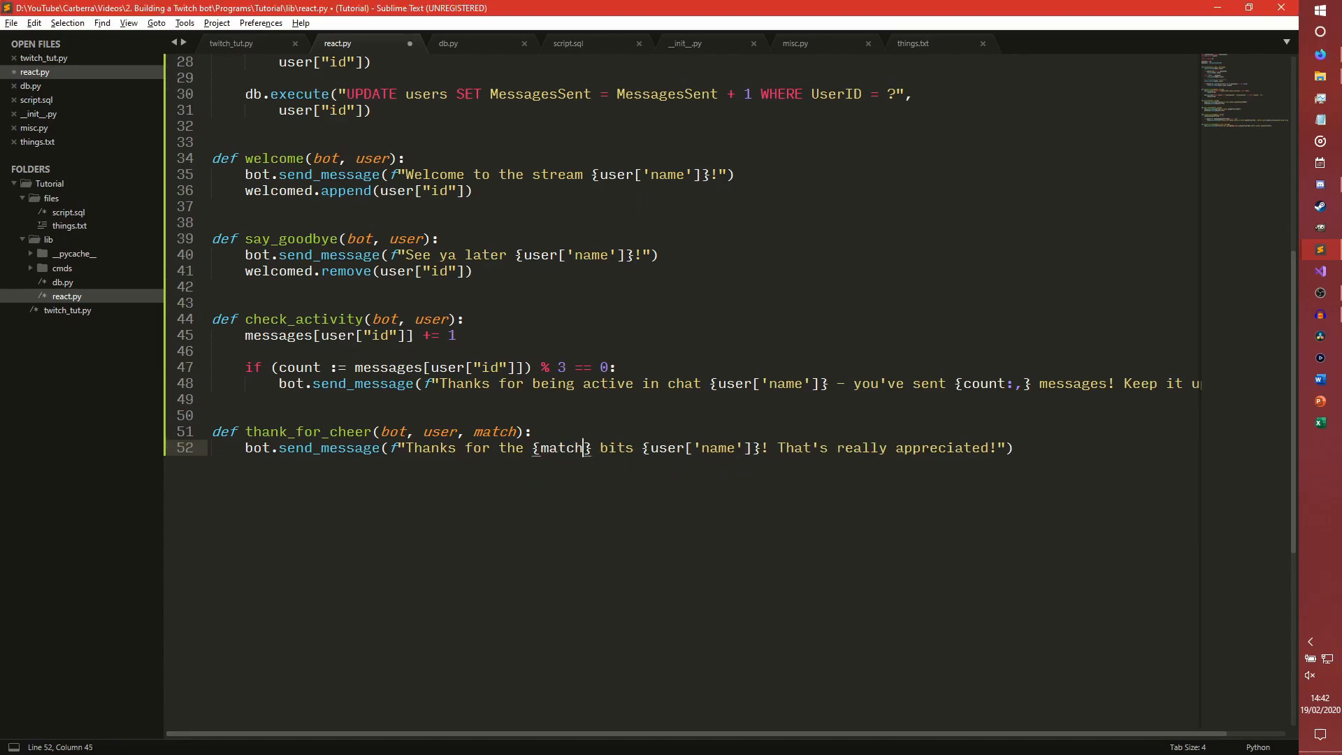
text(.match[)
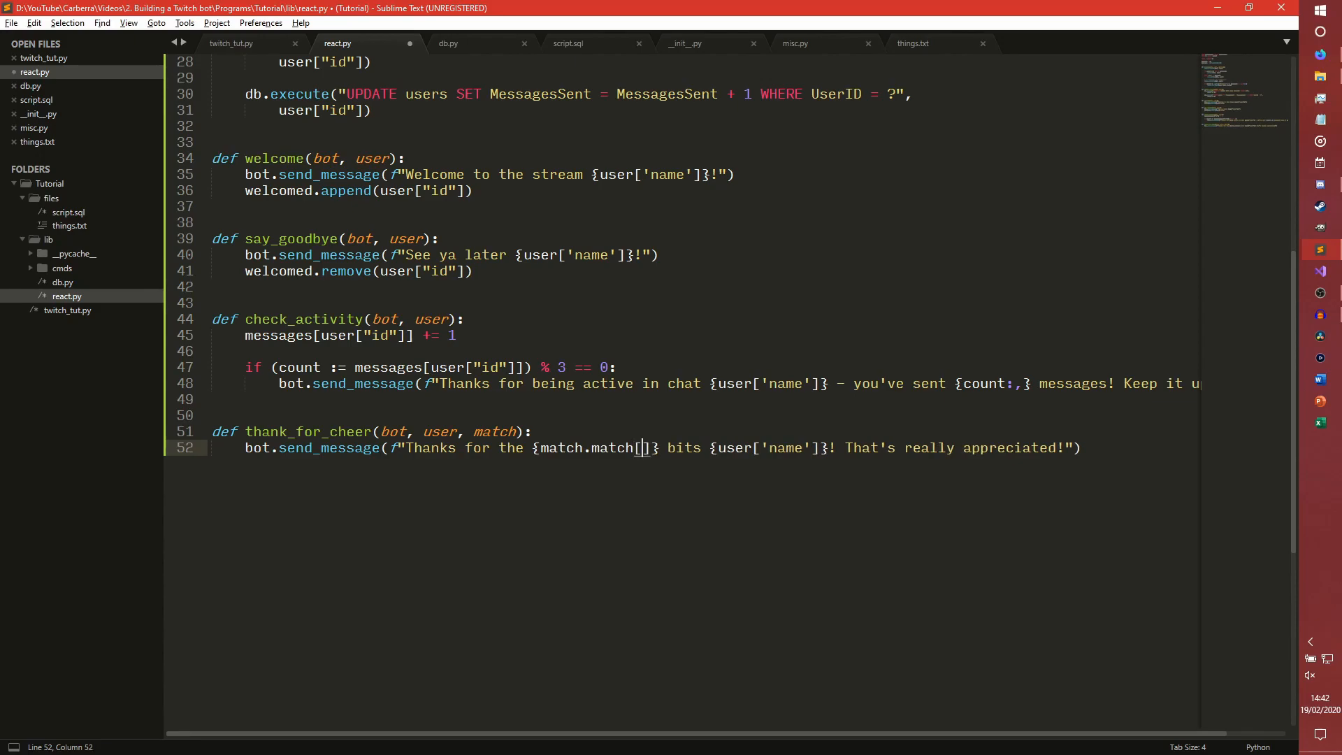
text(5:)
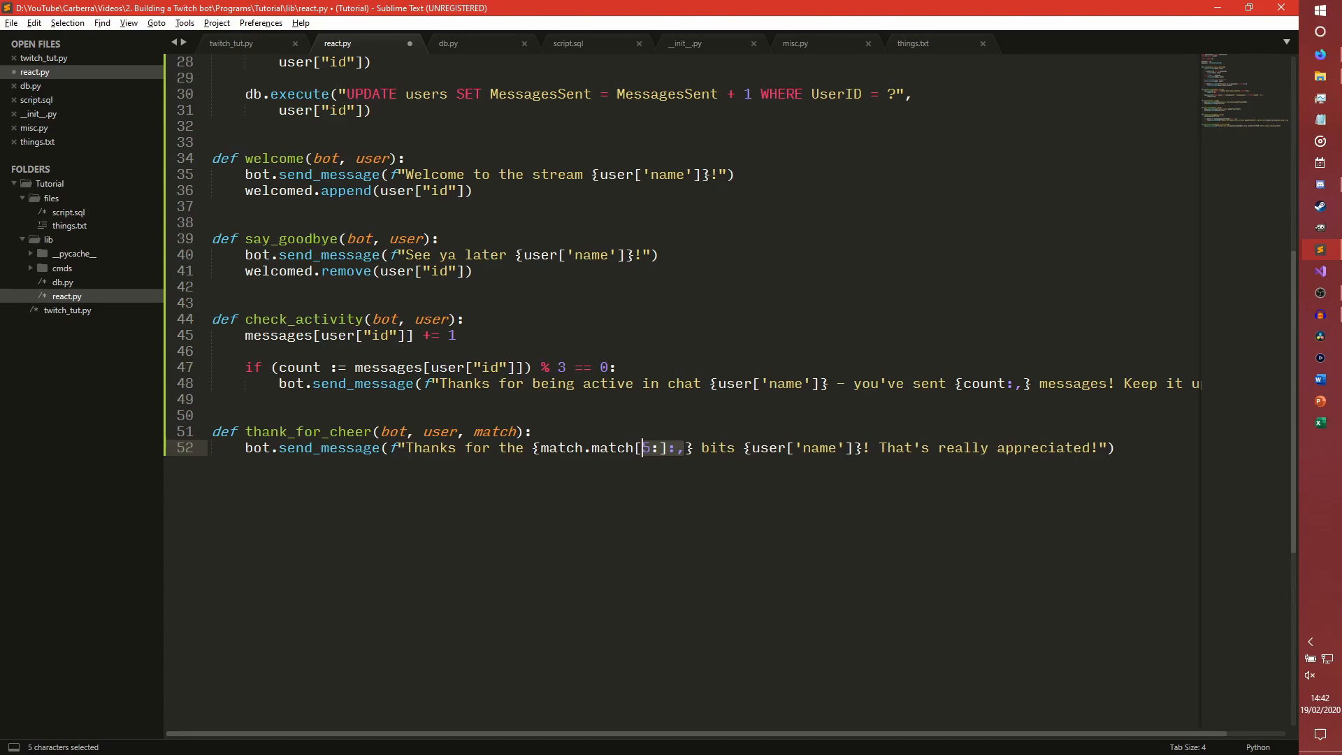
text(5)
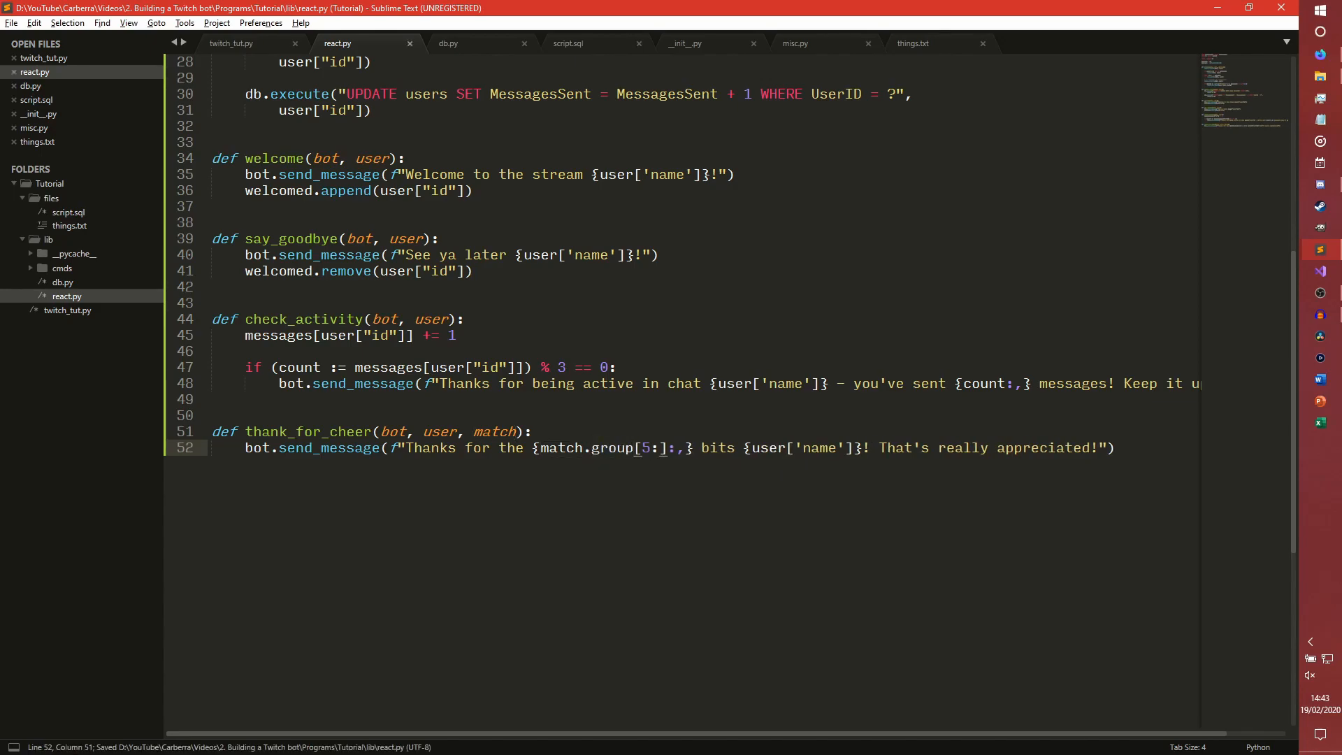
click(633, 447)
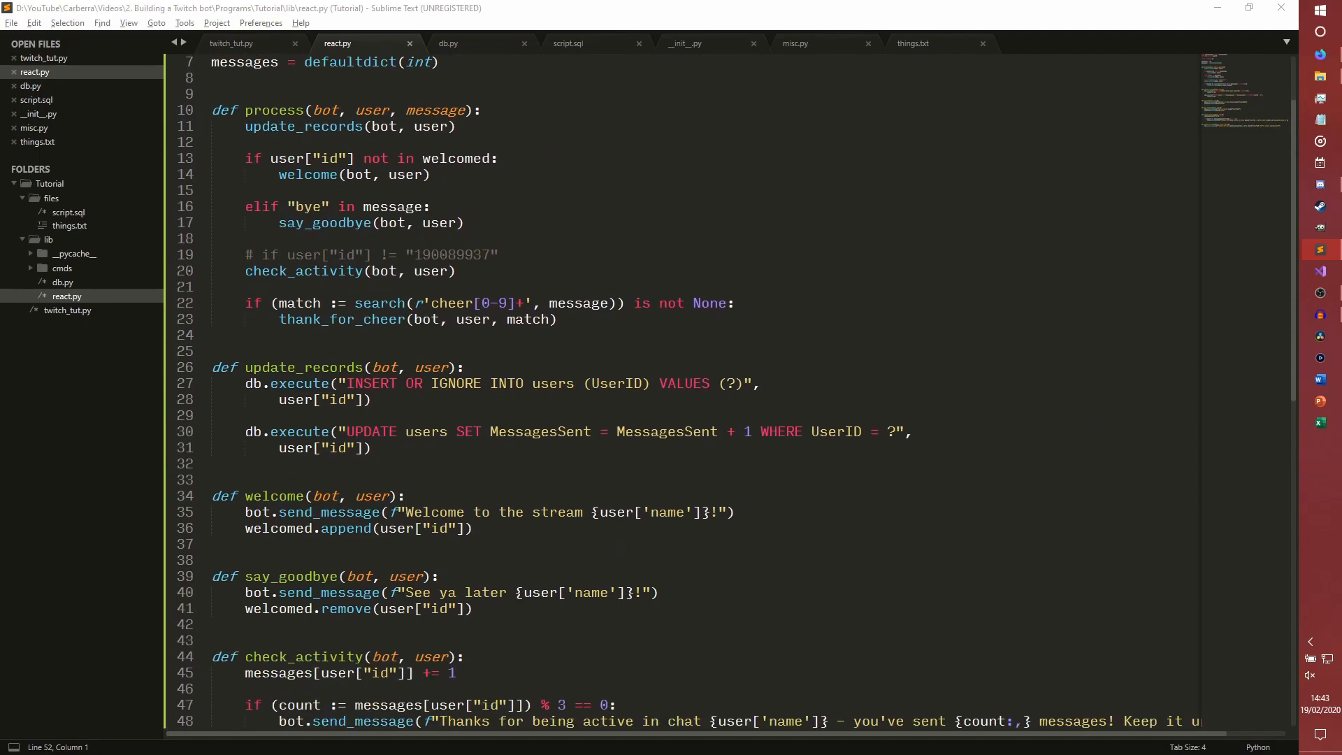
scroll(up, 3)
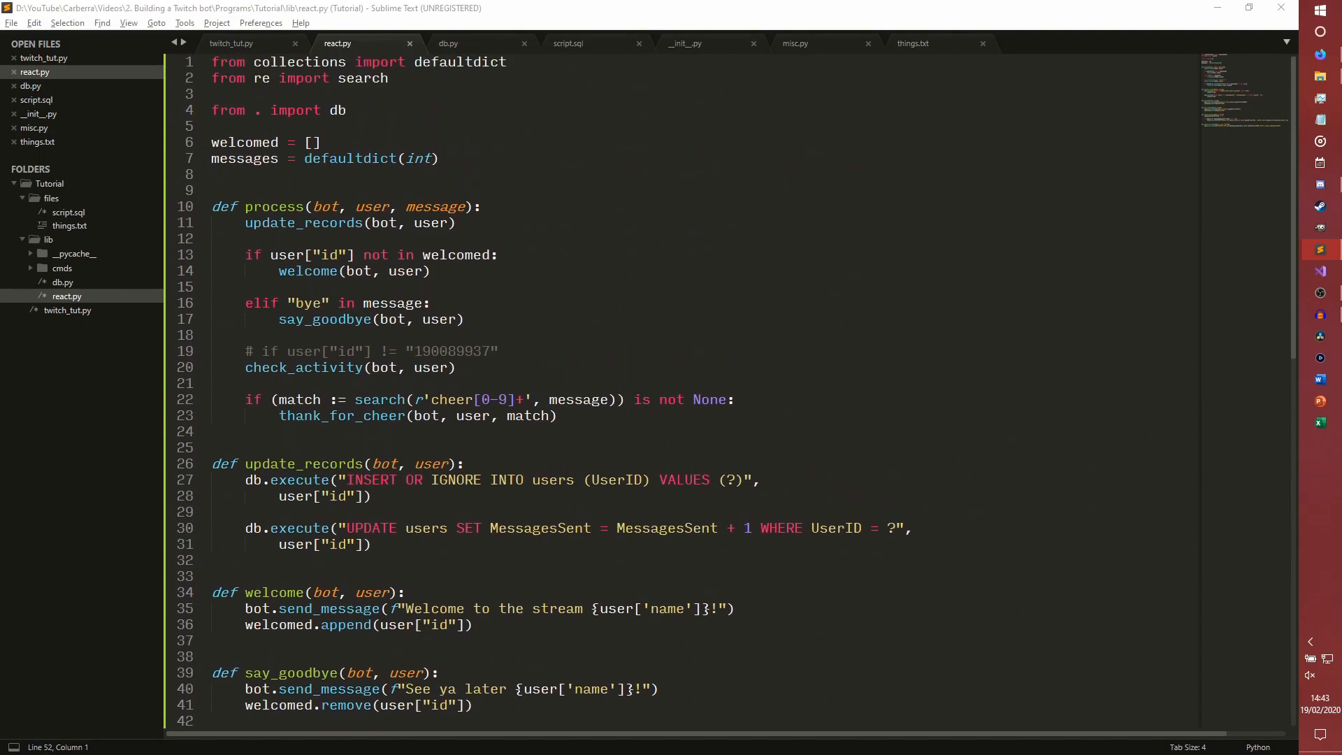
scroll(down, 3)
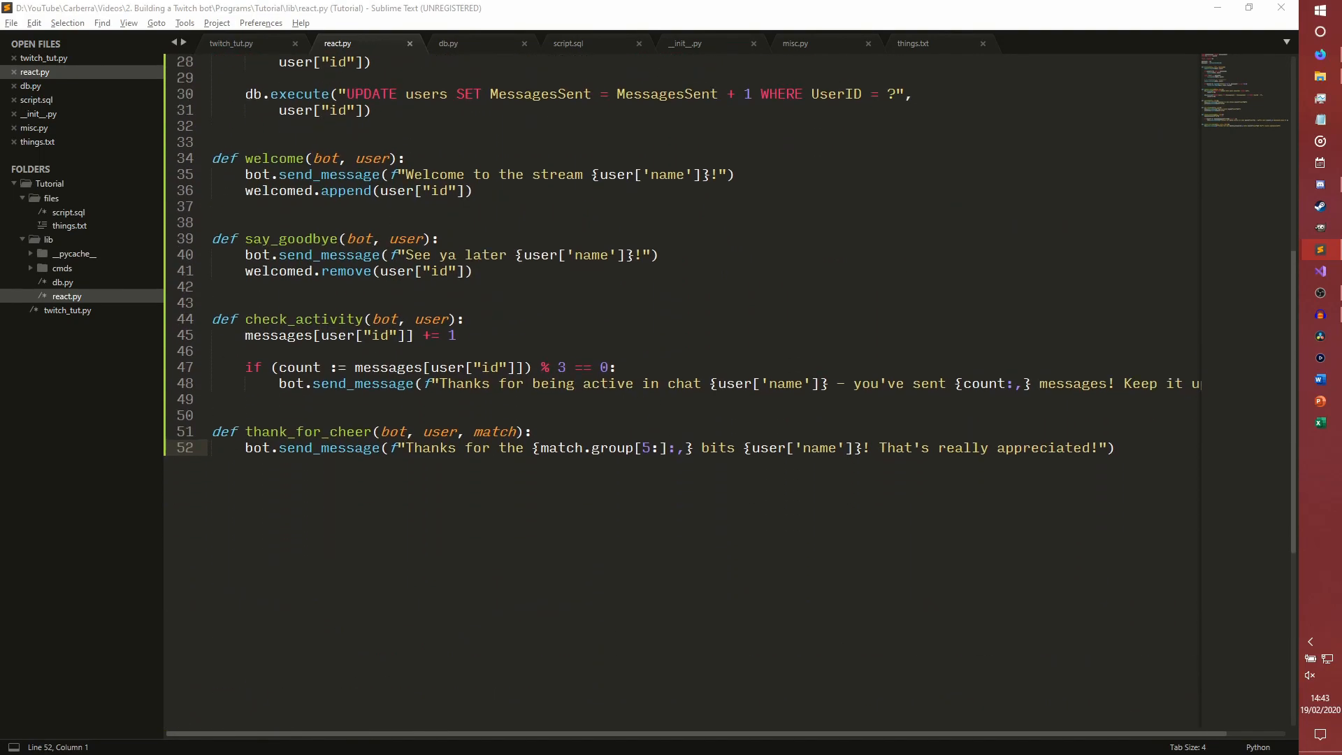